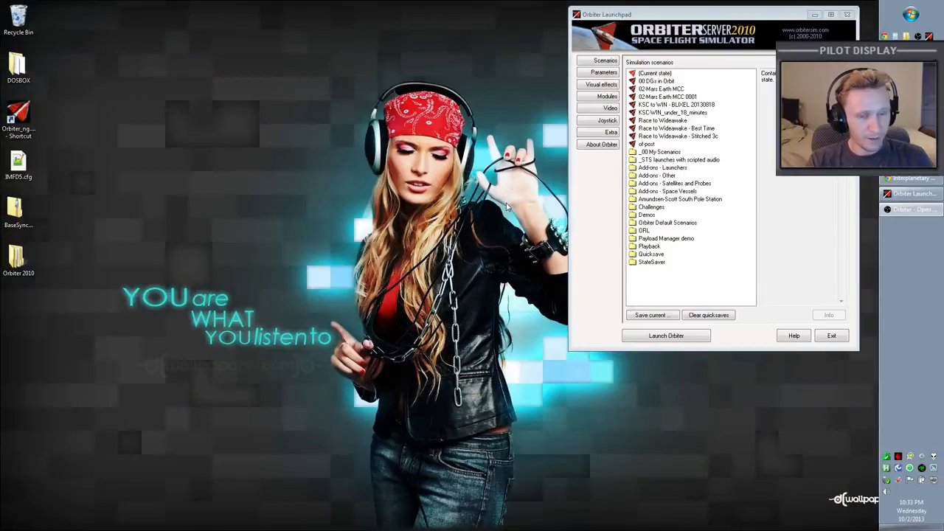
mouse_move(640, 178)
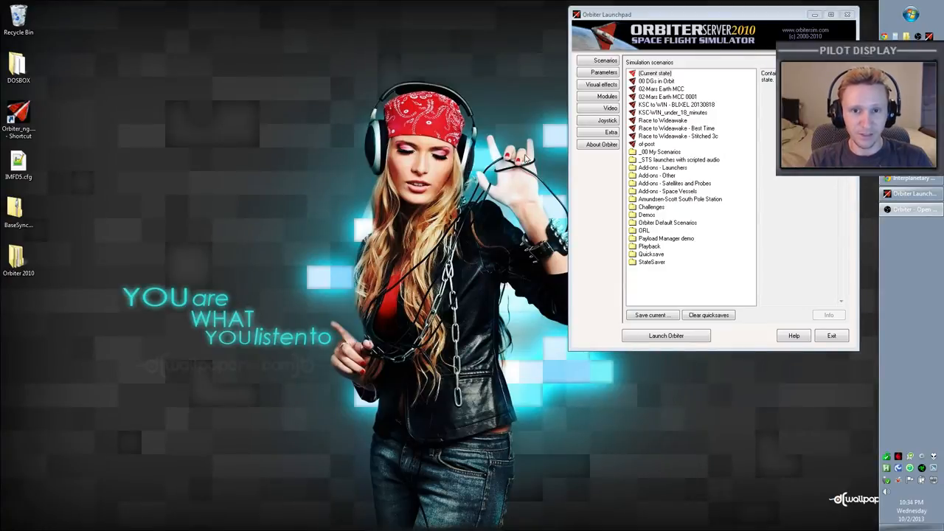
mouse_move(870, 180)
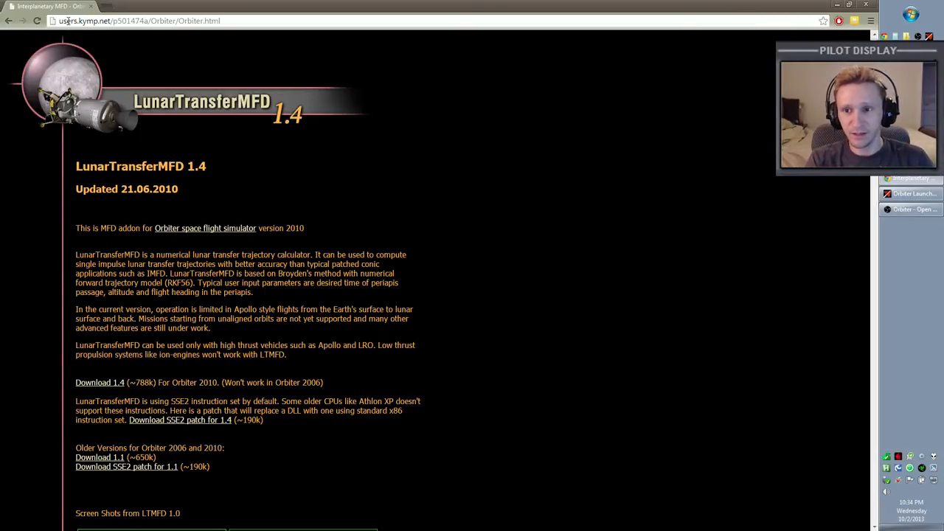
mouse_move(312, 62)
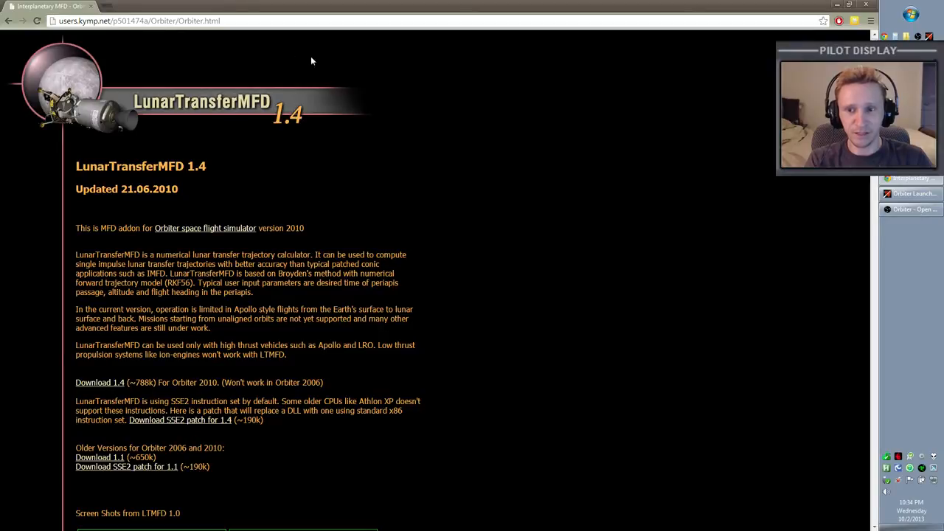
mouse_move(416, 109)
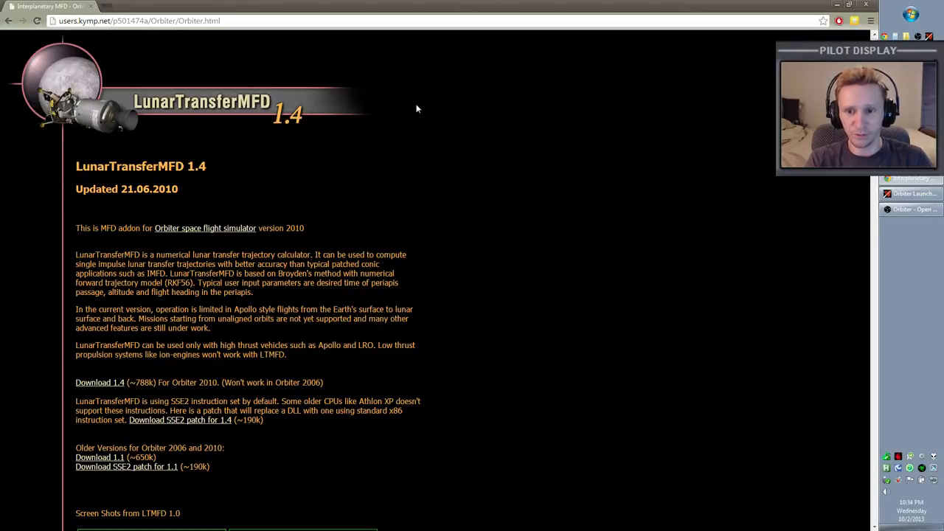
mouse_move(528, 180)
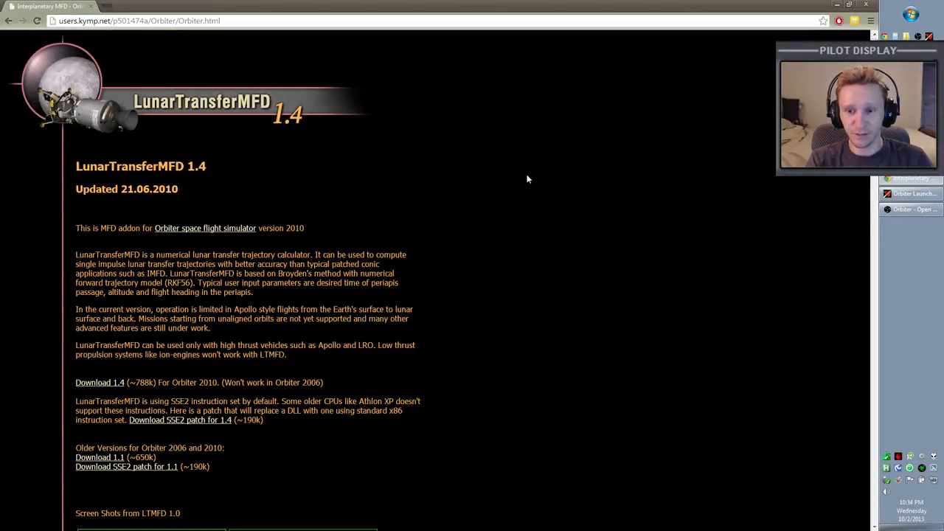
mouse_move(460, 160)
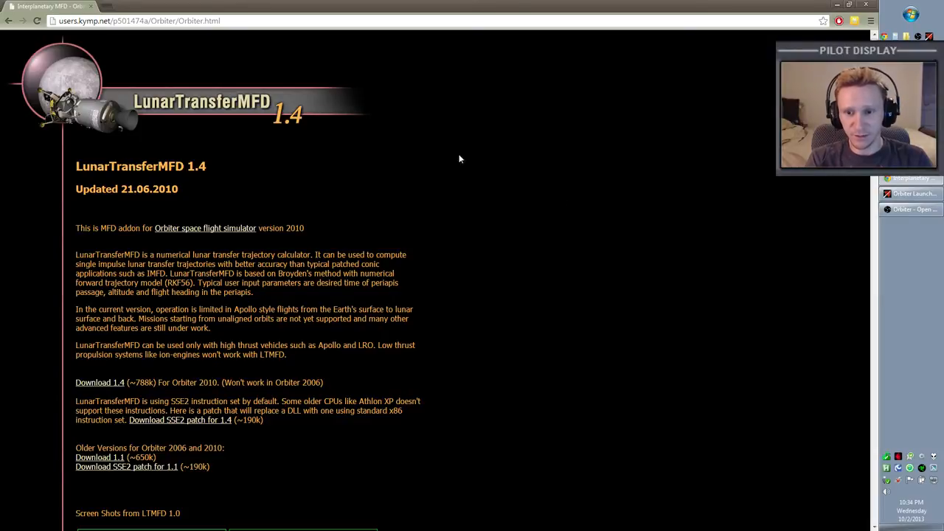
- Scroll down past LunarTransferMFD and InterplanetaryMFD to the BaseSyncMFD 2.3 download link
scroll("down", 3)
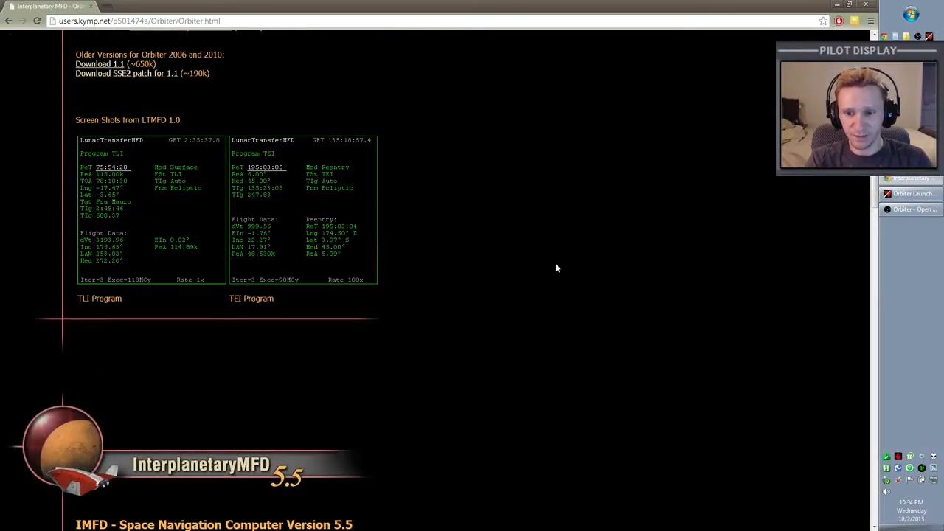
scroll("down", 3)
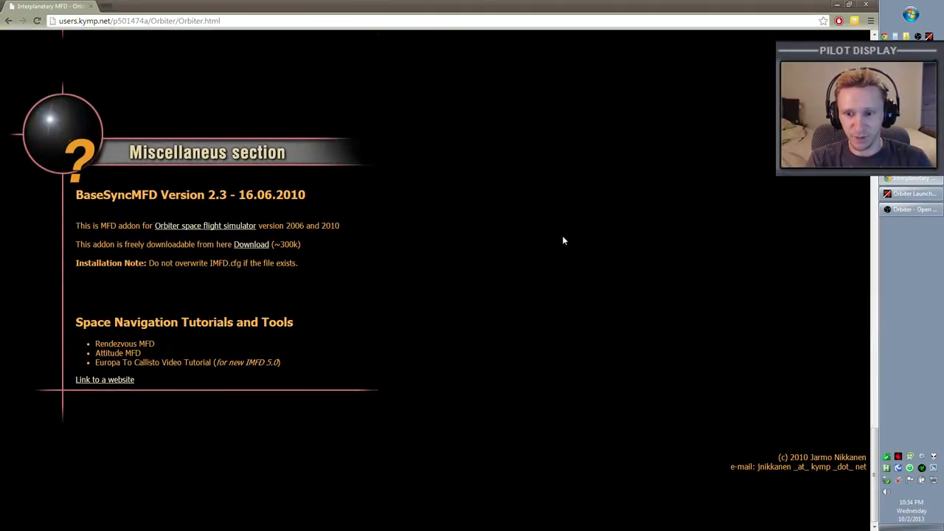
mouse_move(649, 209)
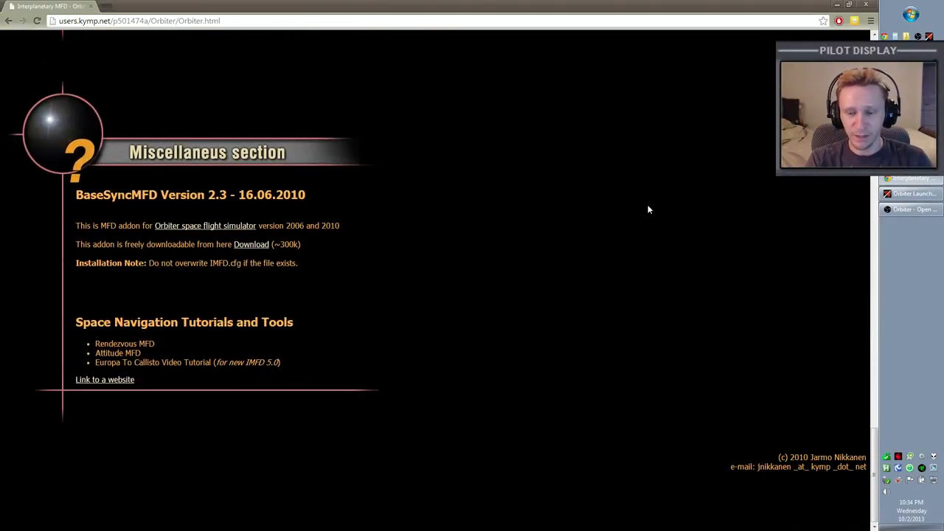
mouse_move(383, 221)
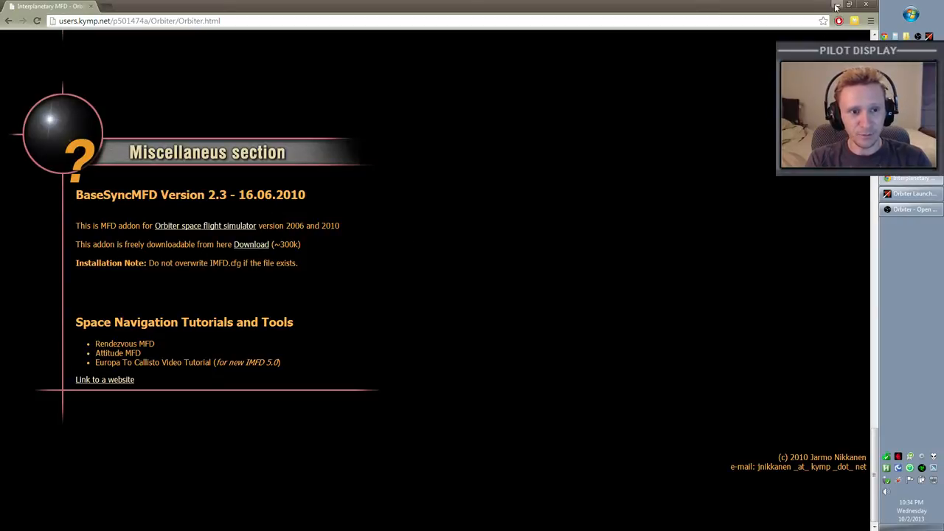
- Leave the browser for the desktop and open the downloaded BaseSyncMFD23.zip archive
left_click(849, 6)
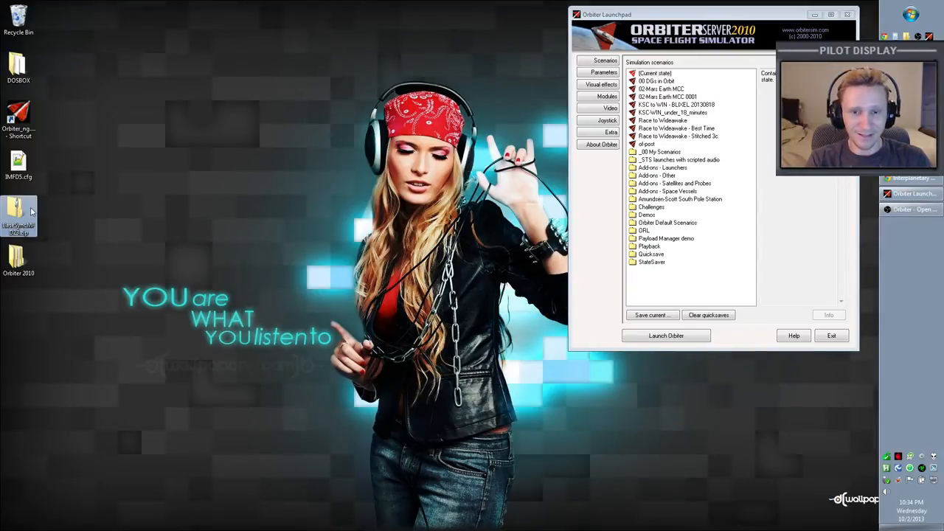
mouse_move(66, 260)
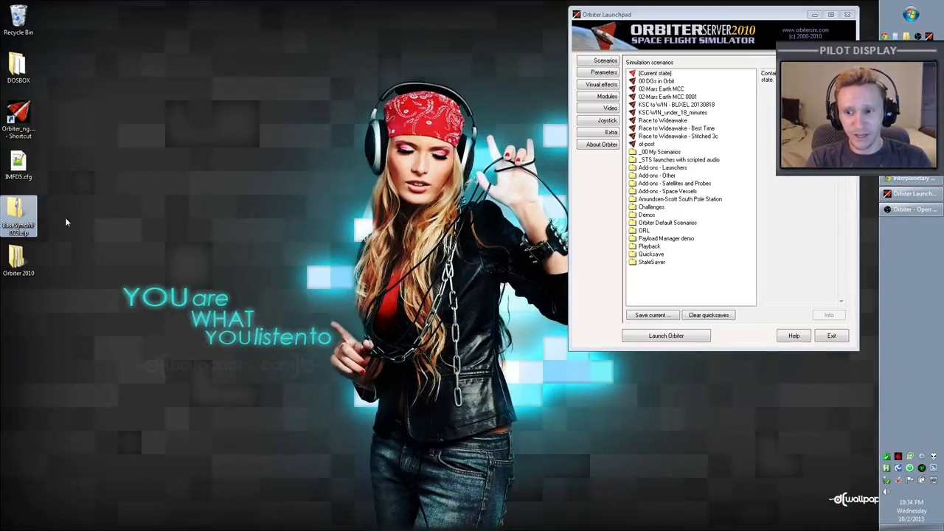
double_click(17, 214)
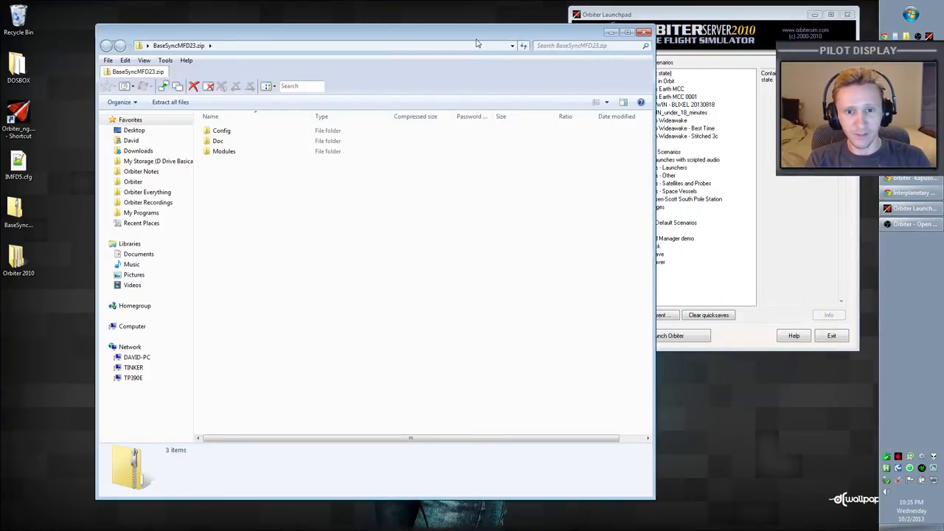
- Browse the archive's Doc folder with BaseSyncMFD.PDF, Changes.txt and ReadMe.txt, then return to its root
left_click_drag(478, 41, 490, 41)
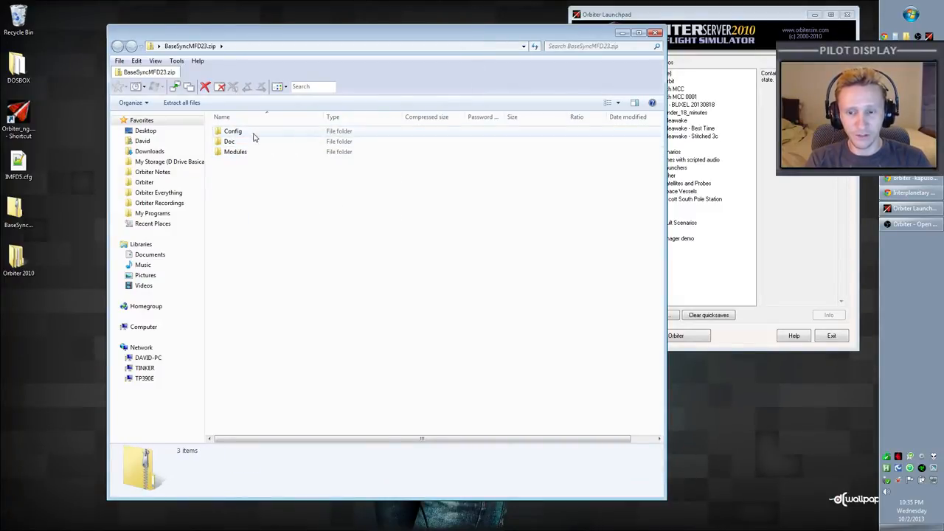
mouse_move(272, 180)
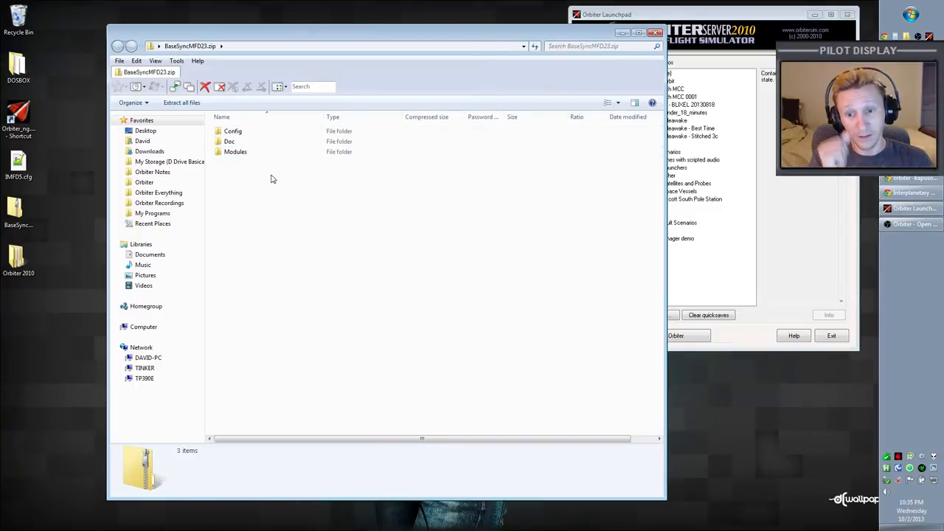
mouse_move(270, 174)
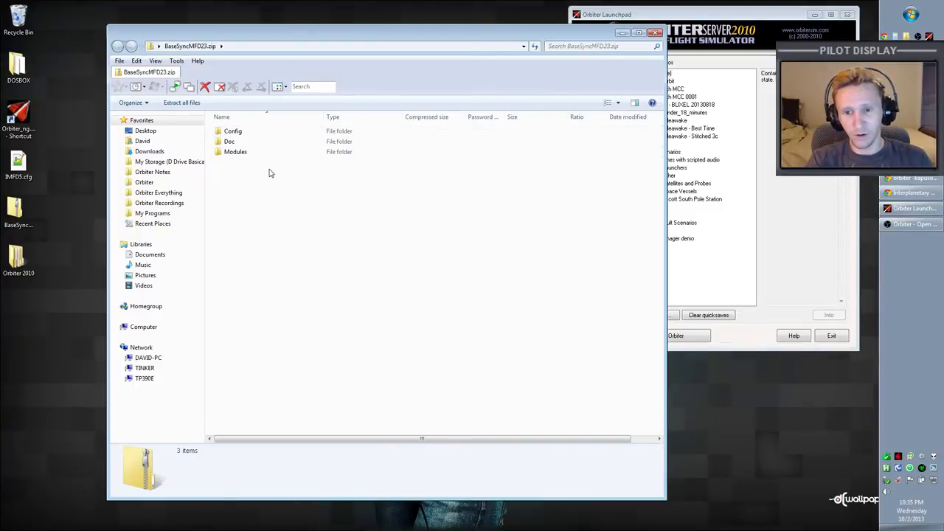
left_click(233, 130)
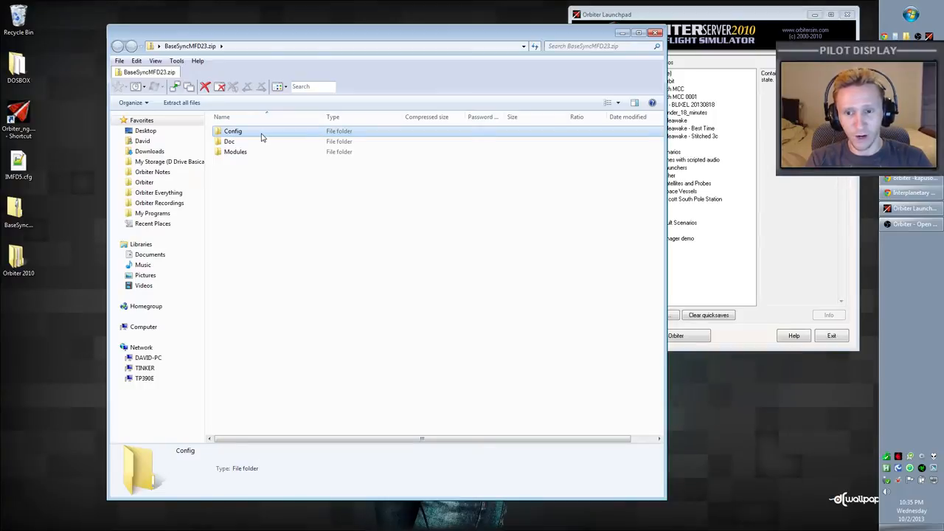
double_click(230, 142)
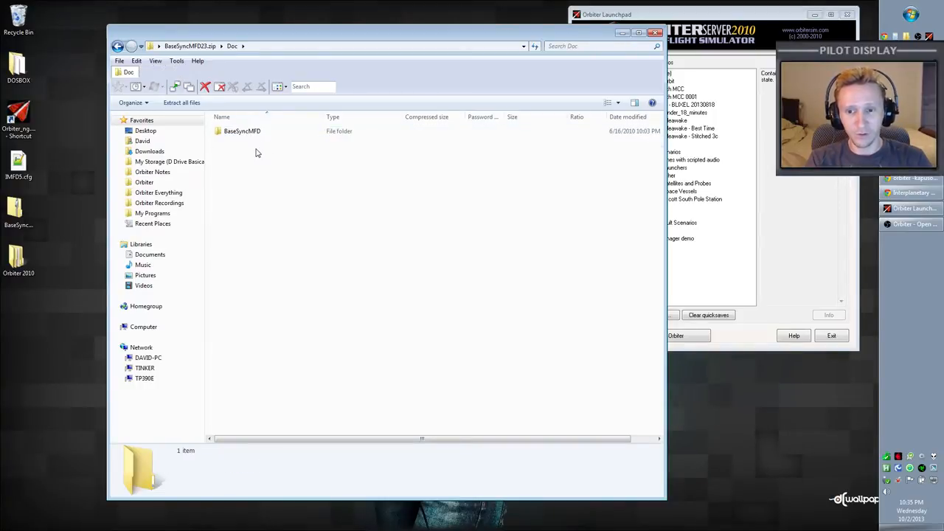
left_click(118, 46)
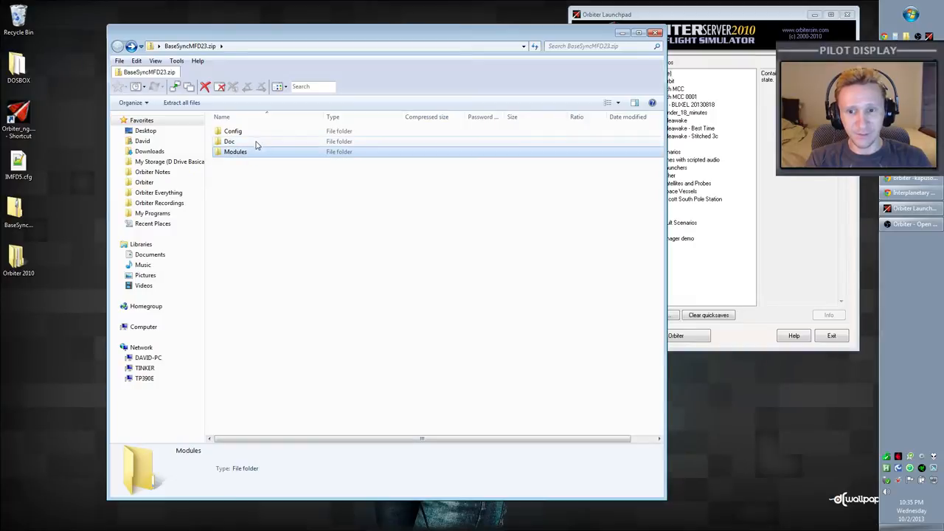
double_click(230, 141)
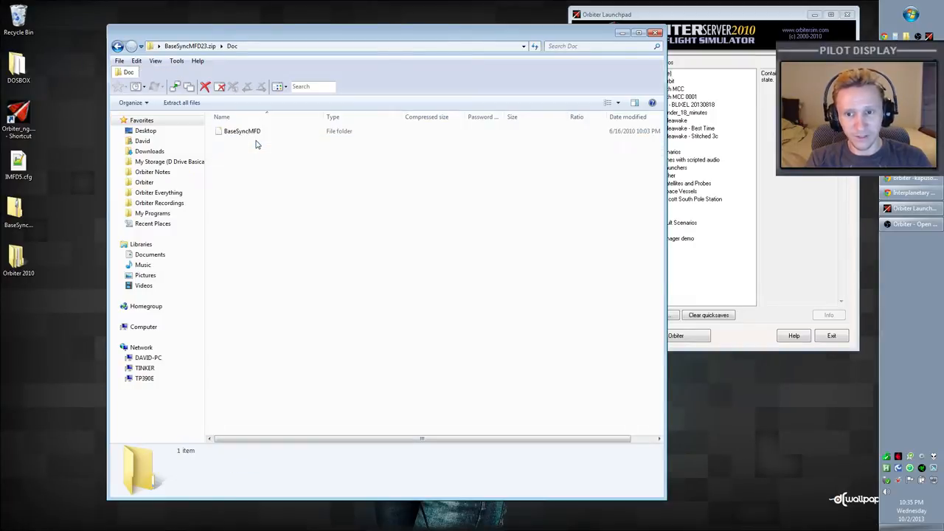
double_click(242, 130)
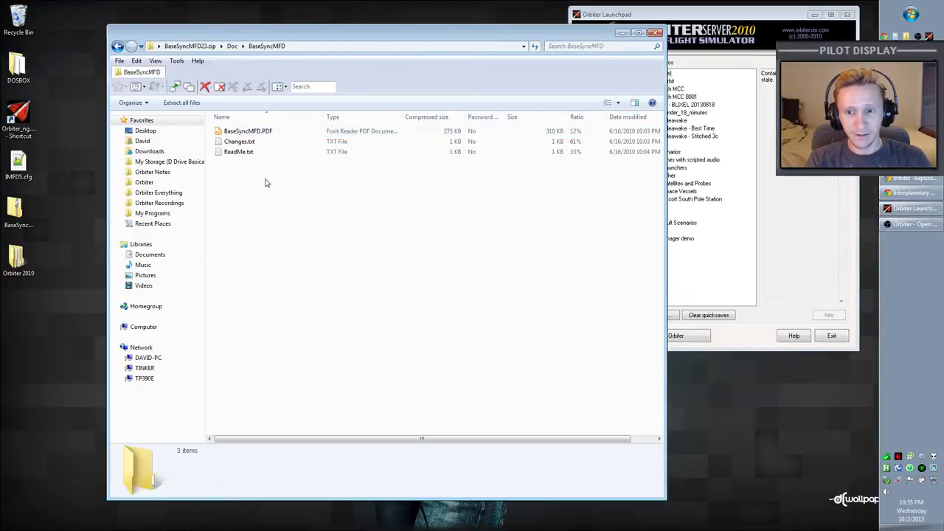
left_click(248, 130)
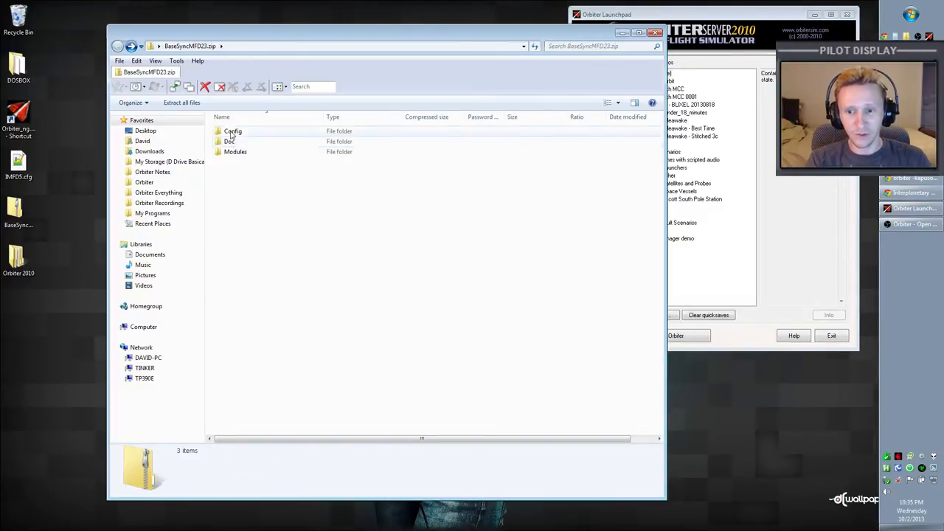
mouse_move(277, 185)
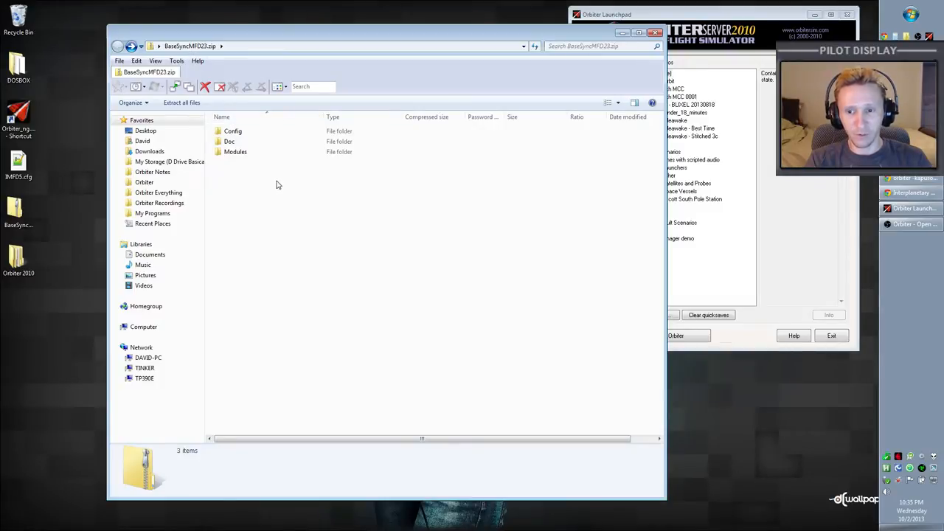
- Copy all three archive folders into the Orbiter 2010 folder, confirming the Modules folder merge
key("ctrl+a")
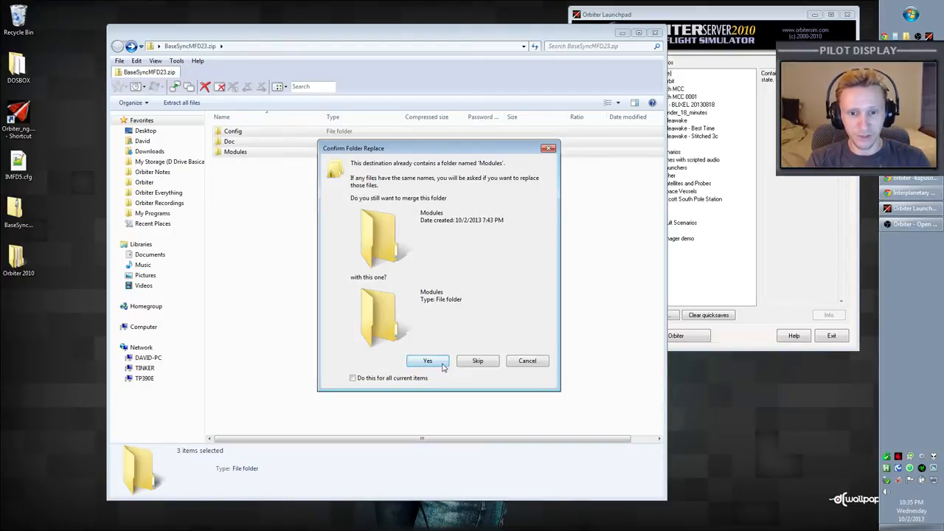
left_click(428, 360)
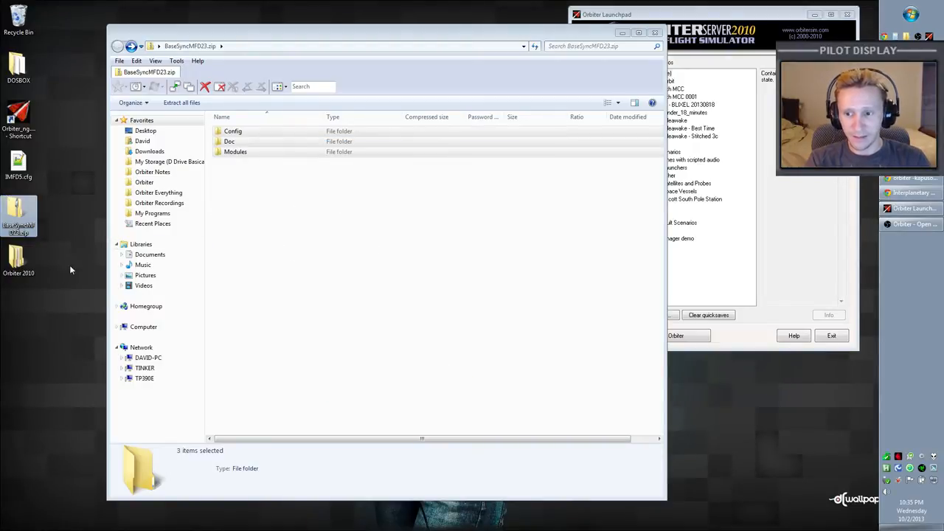
mouse_move(313, 172)
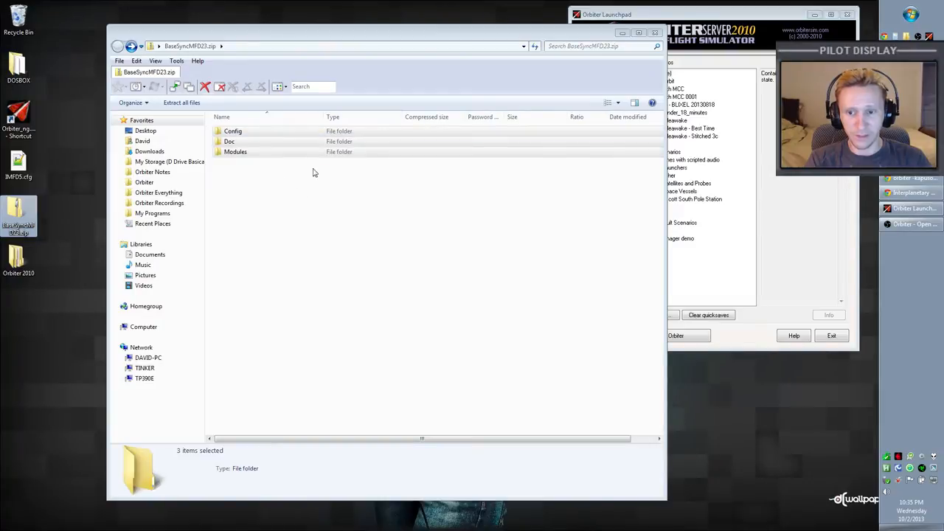
mouse_move(272, 201)
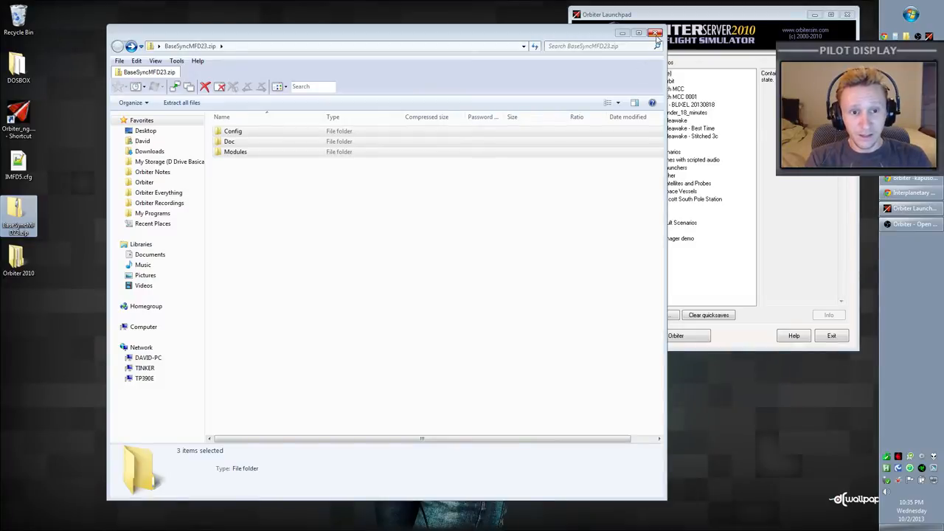
- Close the archive and look through the launchpad's plugin module list, which includes BaseSyncMFD
left_click(655, 32)
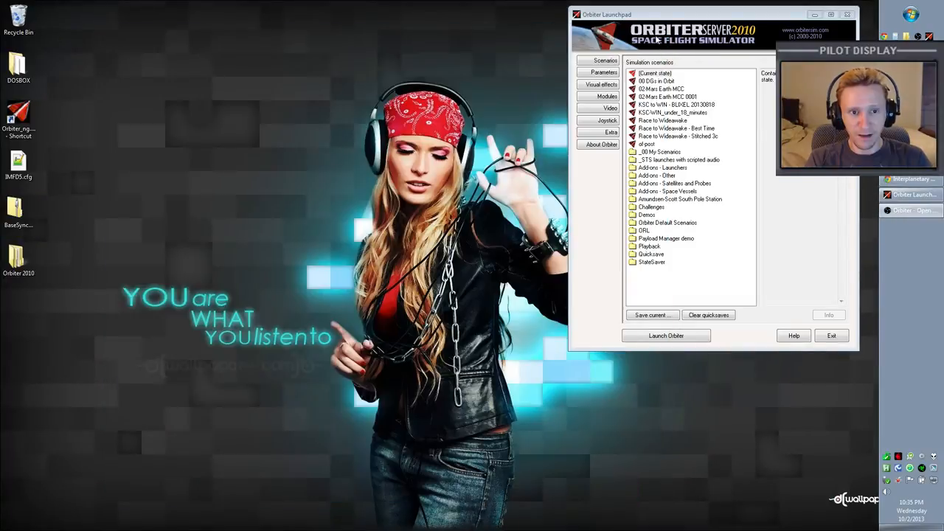
mouse_move(542, 124)
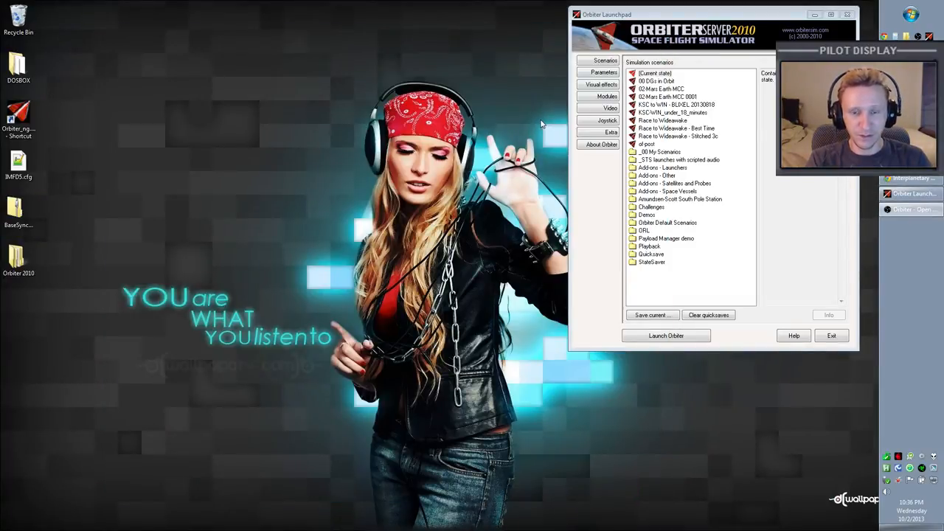
mouse_move(135, 256)
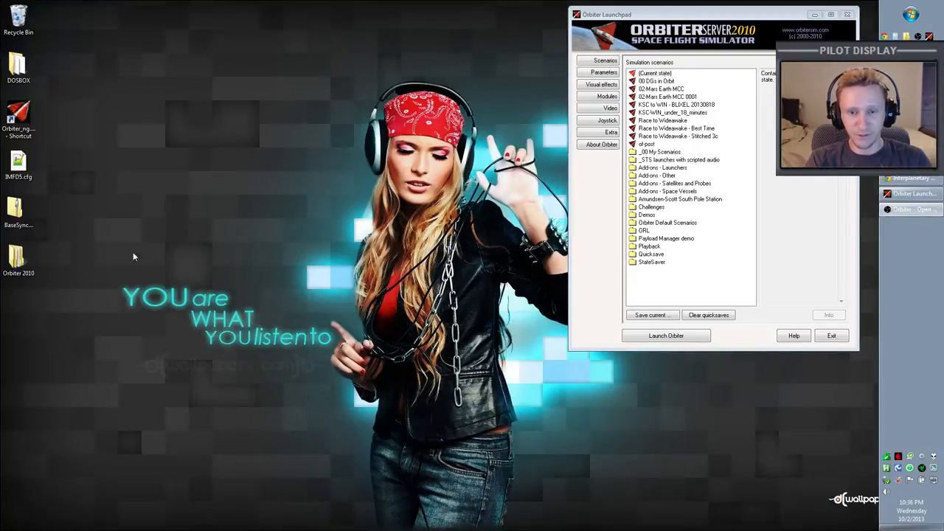
left_click(606, 96)
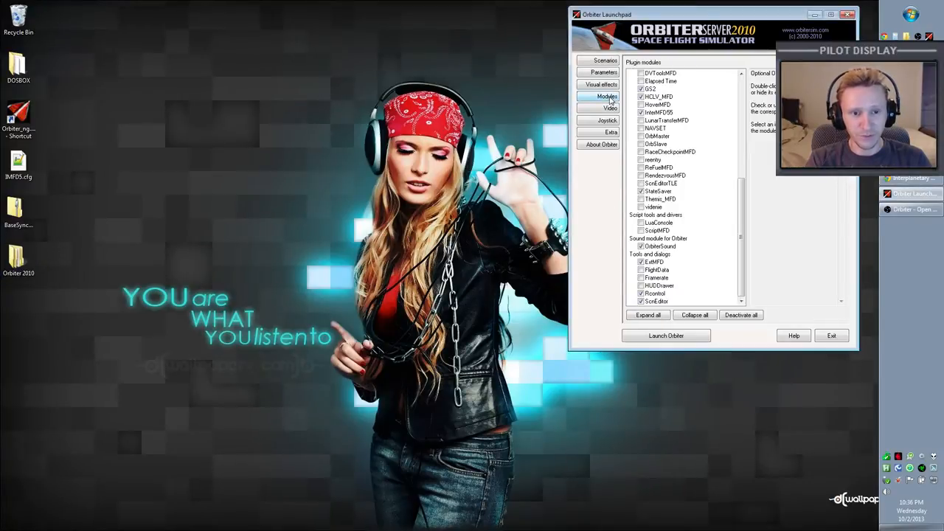
scroll("up", 3)
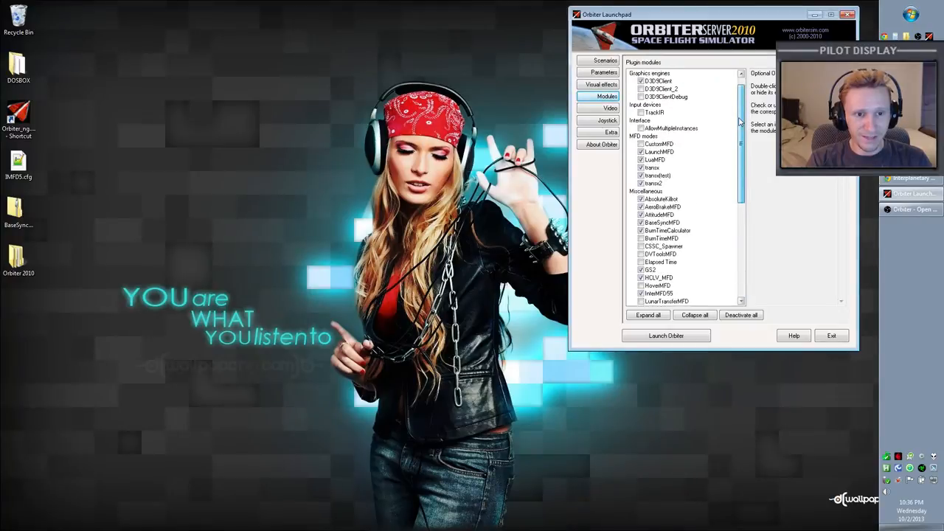
scroll("down", 3)
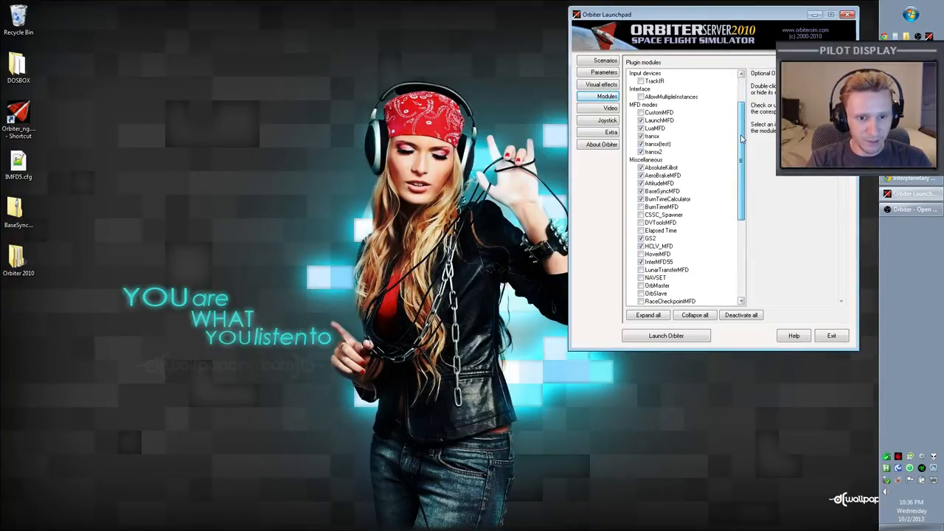
scroll("down", 3)
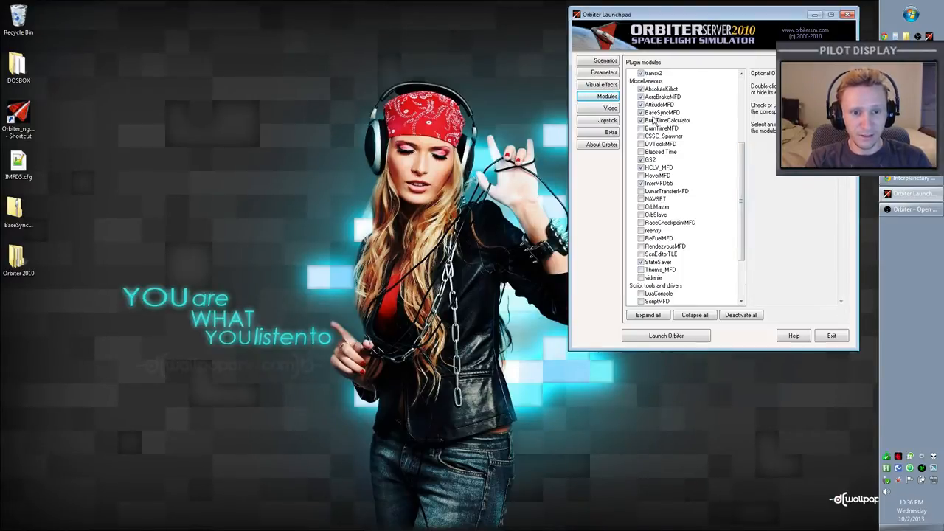
scroll("up", 3)
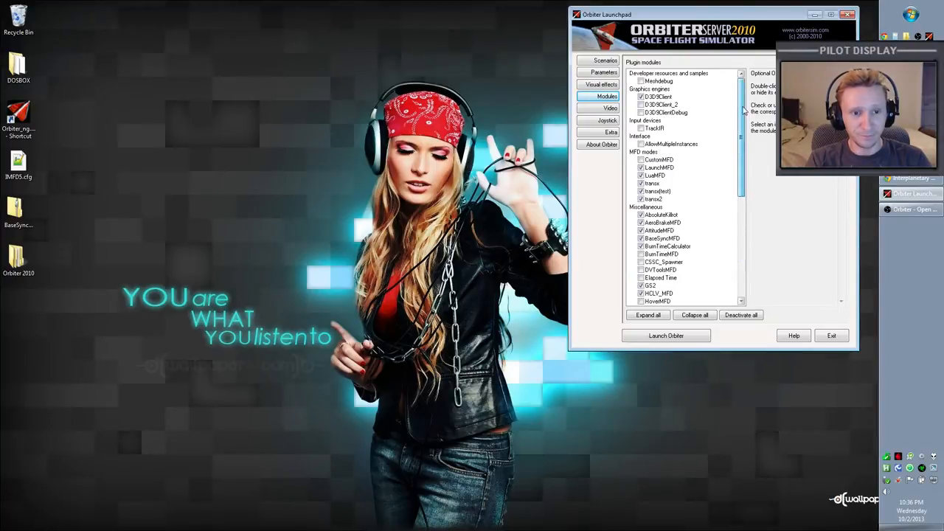
left_click(605, 60)
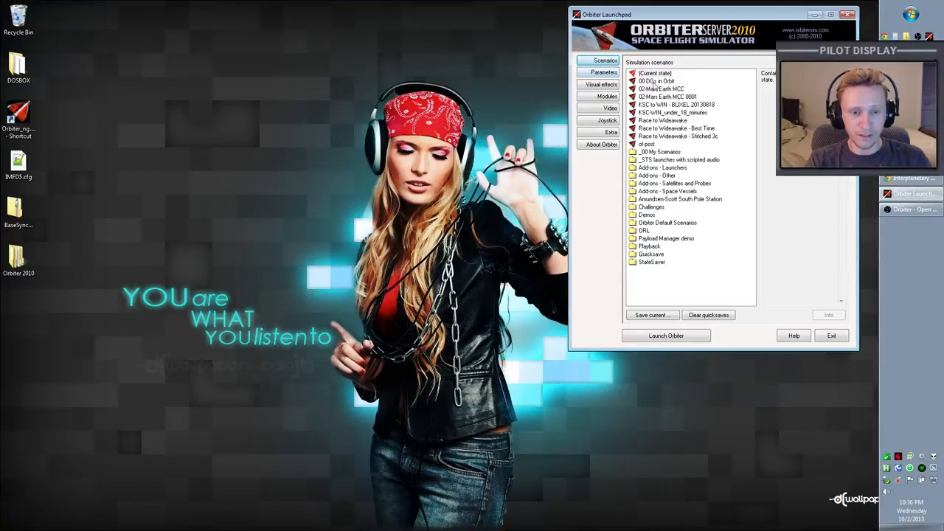
- Select a scenario in the Orbiter Launchpad and launch the simulation
left_click(657, 81)
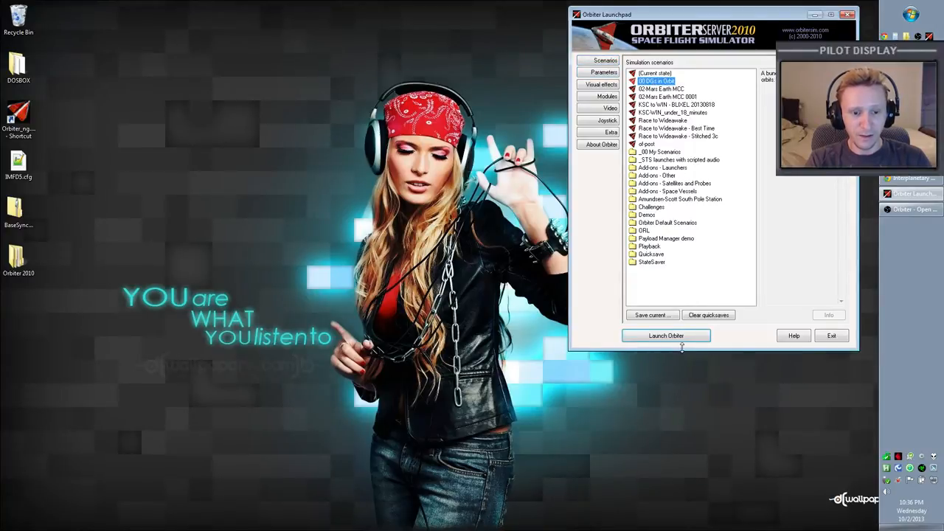
left_click(664, 336)
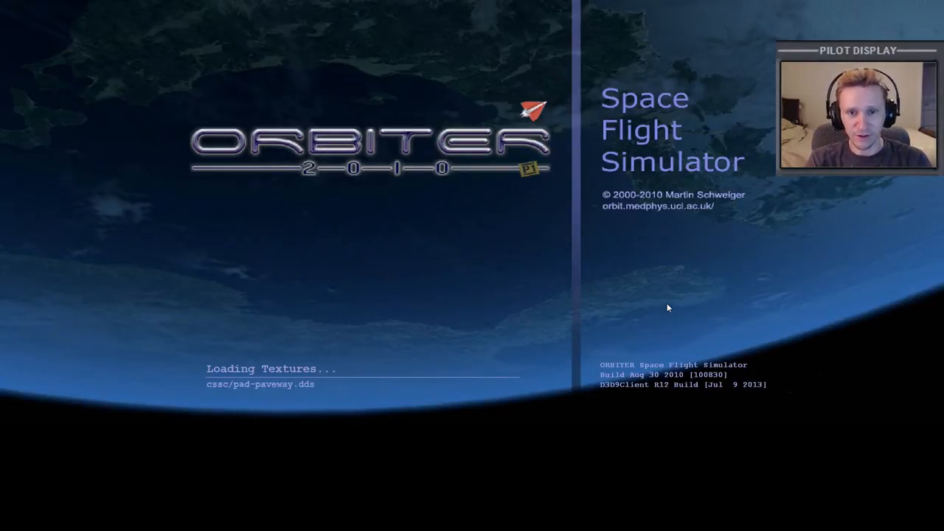
mouse_move(605, 289)
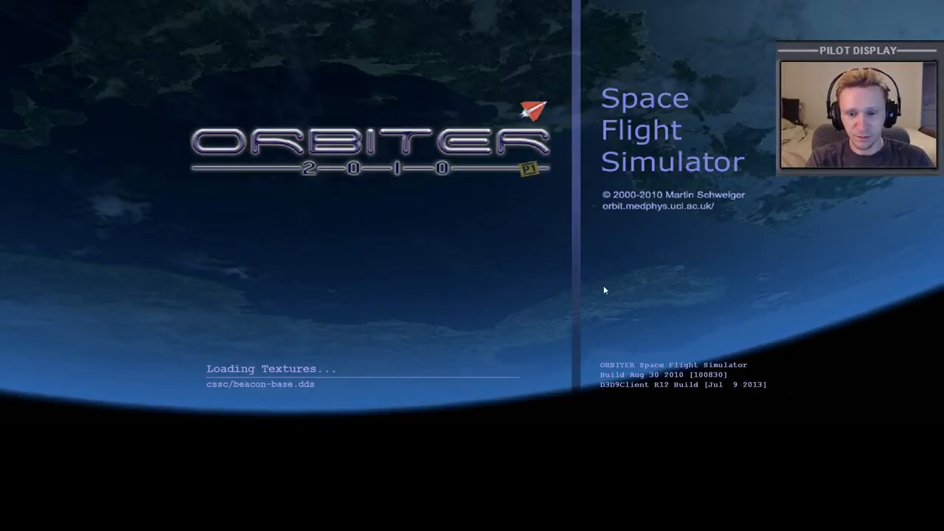
mouse_move(578, 300)
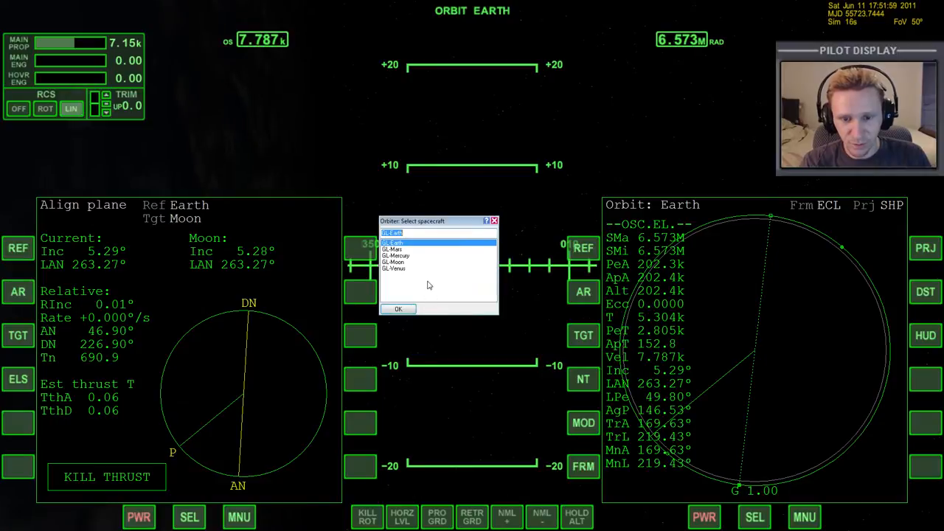
- Switch to the GL-Moon glider and show the Moon map with Brighton Beach marked on the left MFD
left_click(395, 263)
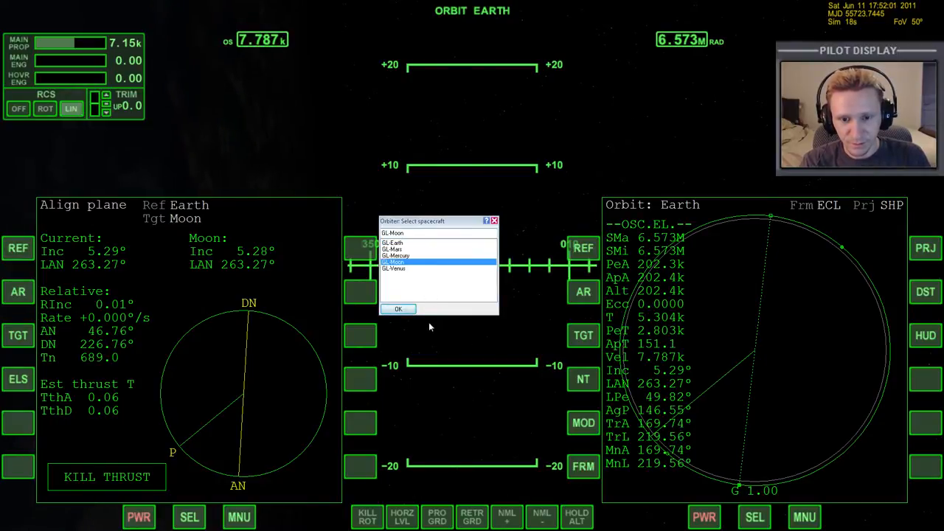
left_click(399, 309)
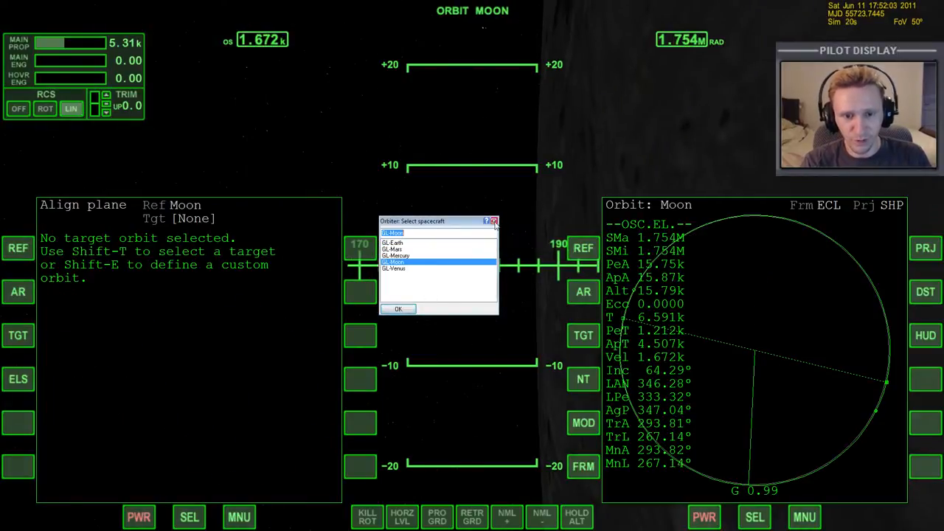
left_click(494, 221)
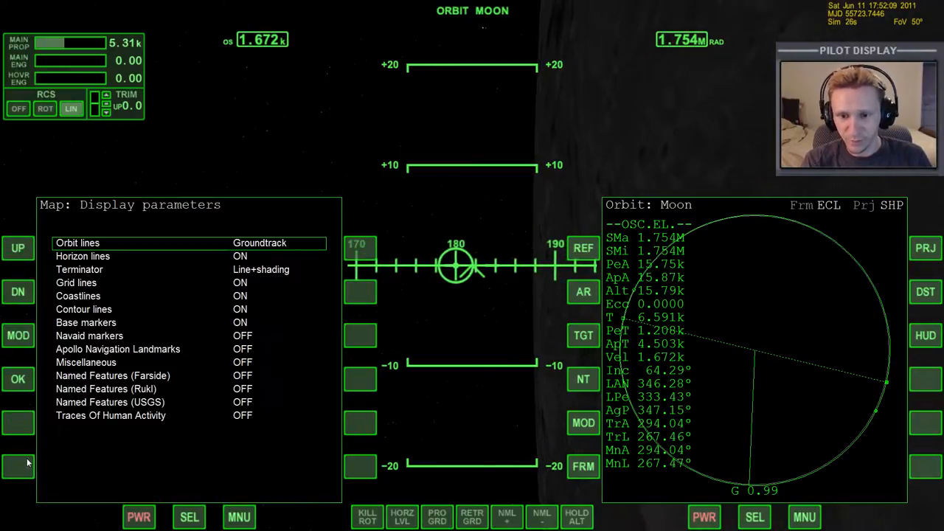
left_click(256, 242)
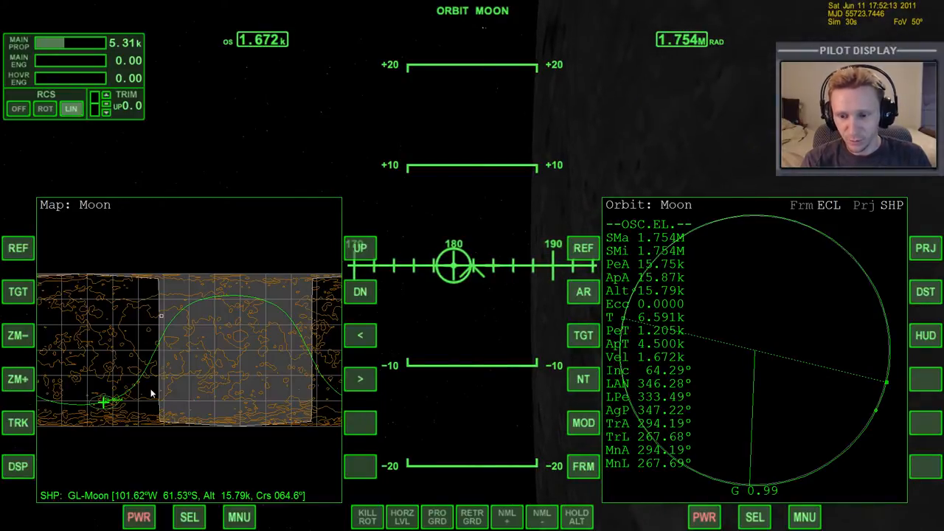
left_click(583, 336)
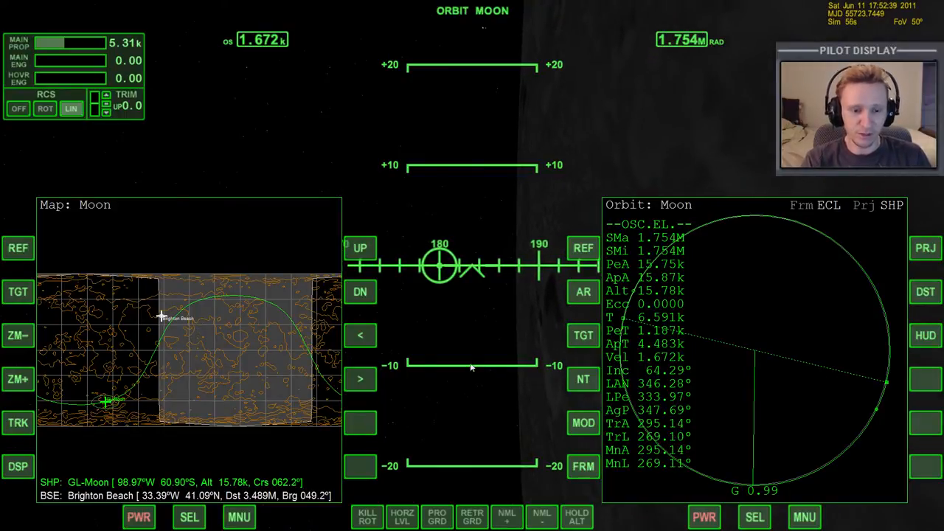
- Put BaseSyncMFD on the right display and enter 'brighto' as its target base
left_click(754, 516)
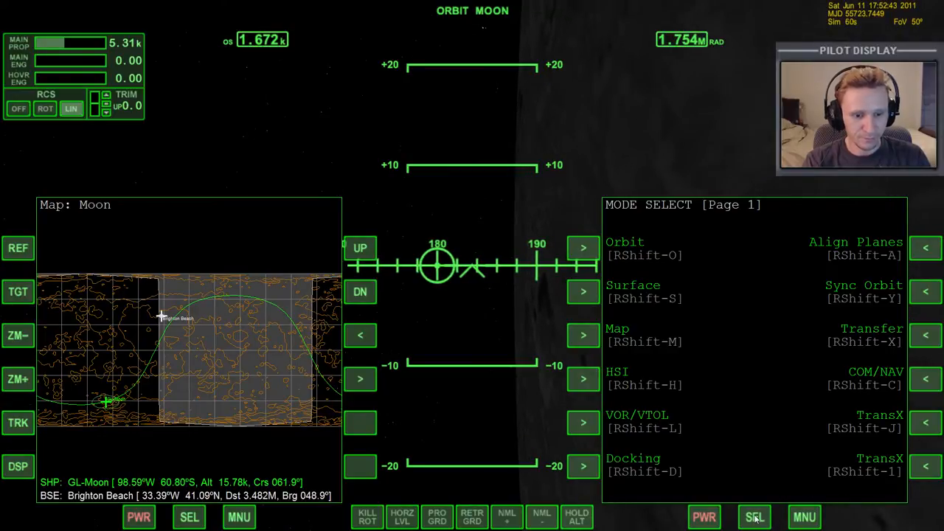
left_click(753, 516)
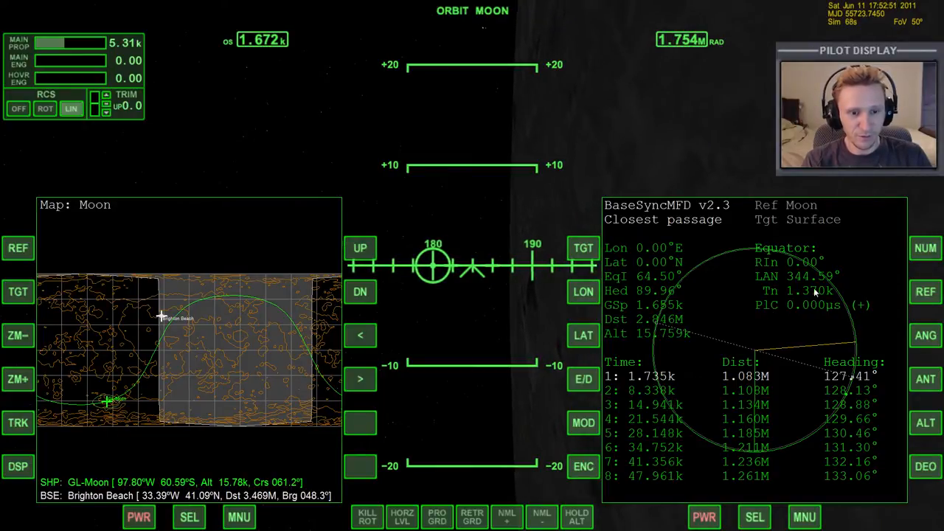
mouse_move(750, 227)
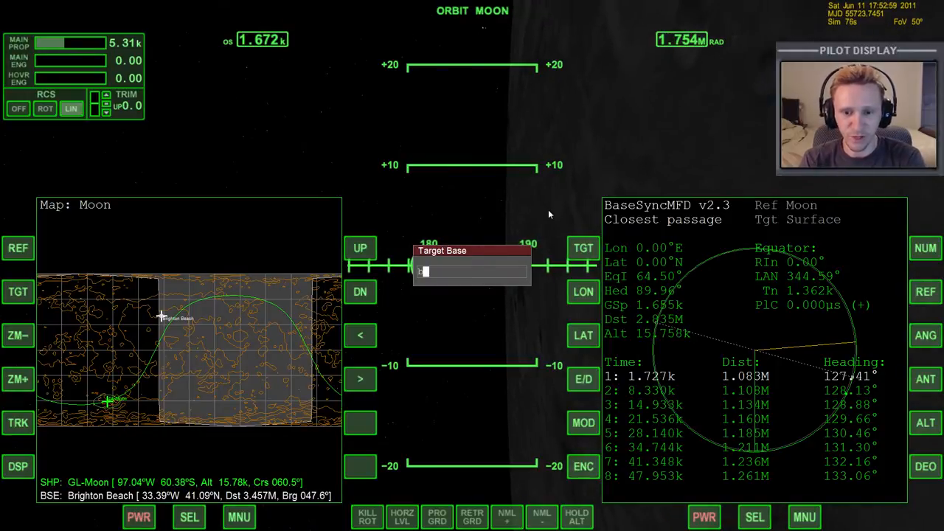
type("brighto")
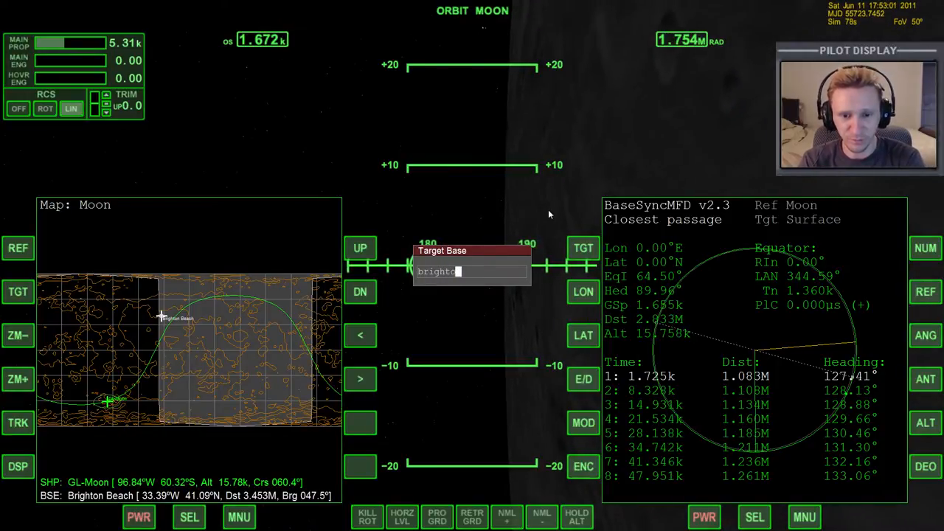
key("Return")
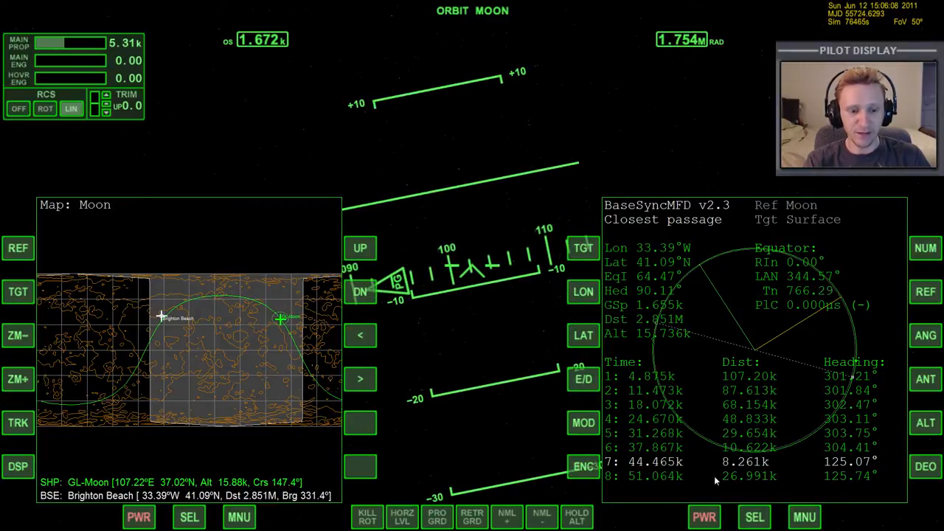
mouse_move(785, 490)
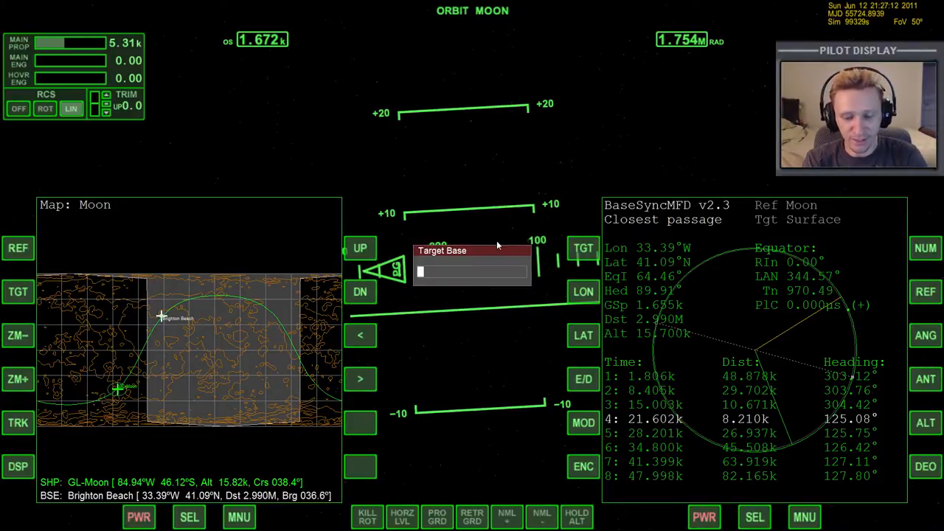
- Enter 'brighton beach' as the BaseSync target base, listing a nearest pass near 27 km
type("brighton beach")
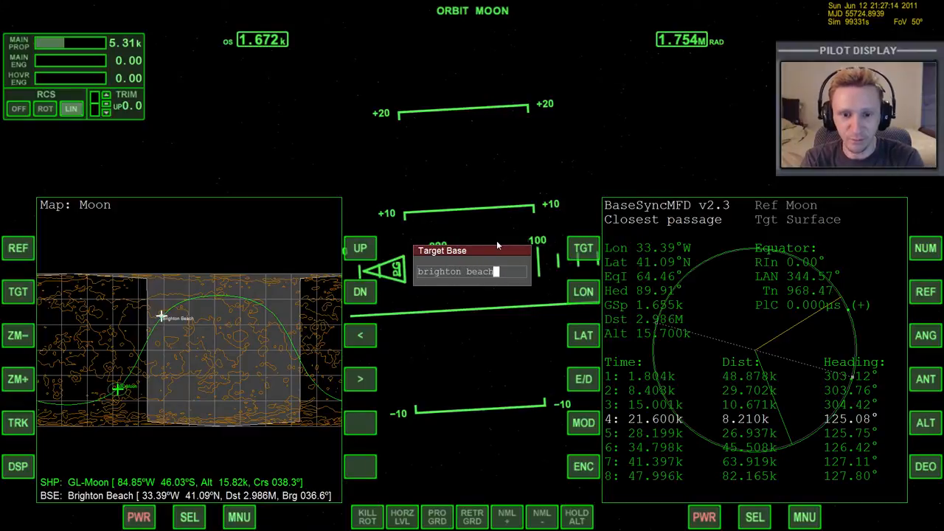
key("Return")
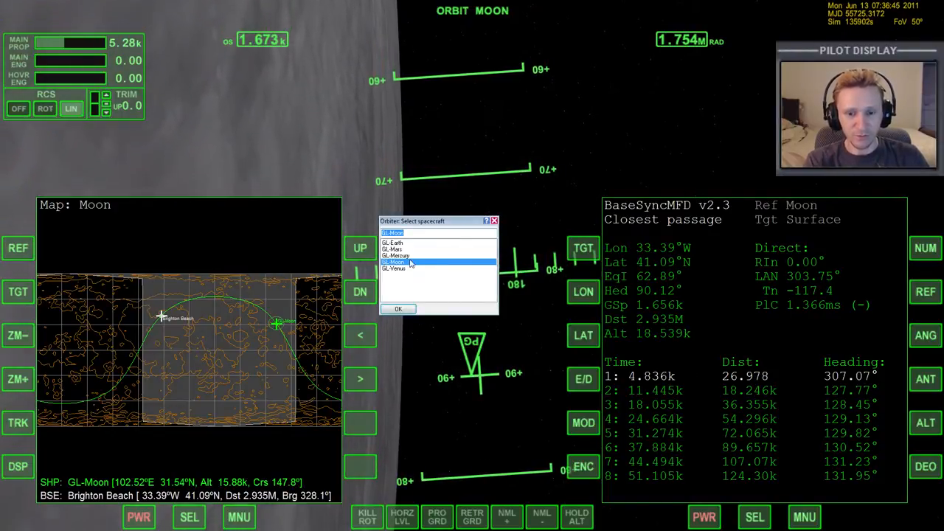
- Choose GL-Moon in the Select spacecraft list
left_click(392, 242)
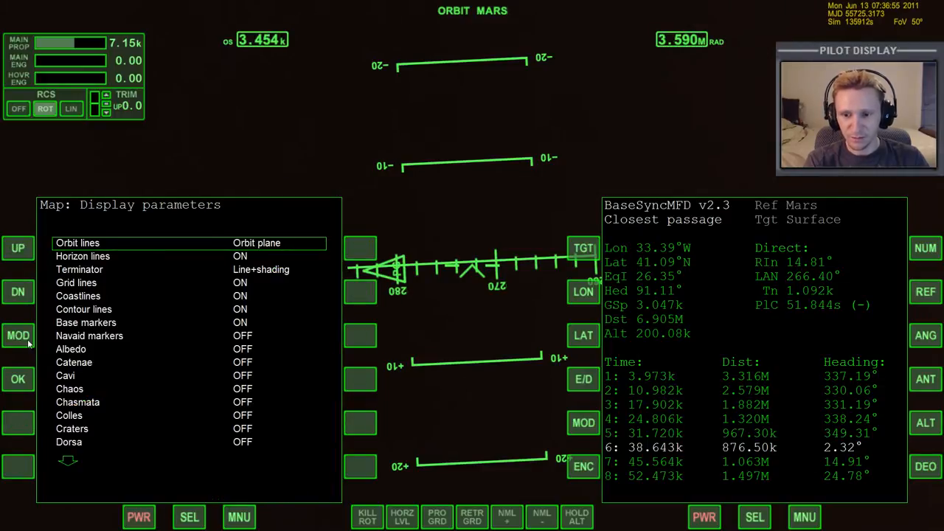
- Close the Map MFD display parameters so BaseSync's target base prompt can follow
left_click(18, 377)
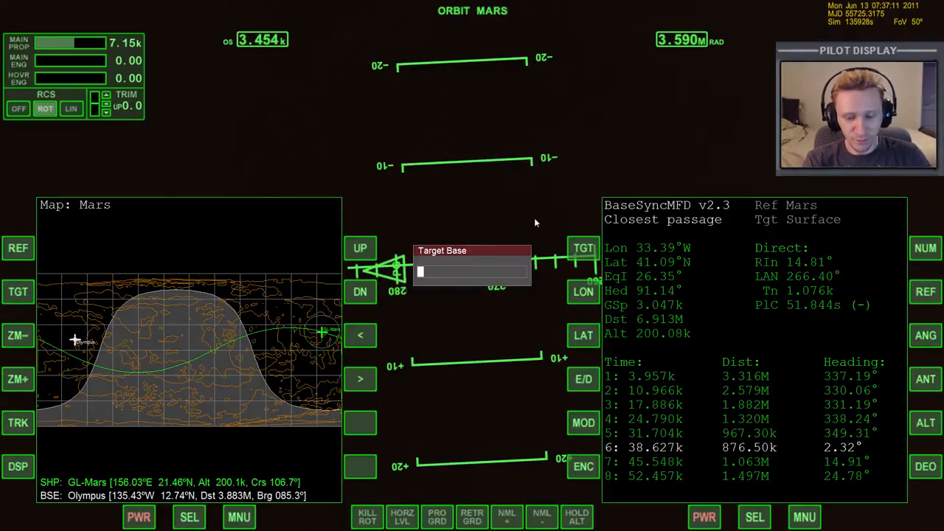
- Enter 'olympus' as the BaseSync target base, giving a closest pass of about 316 km
type("olympus")
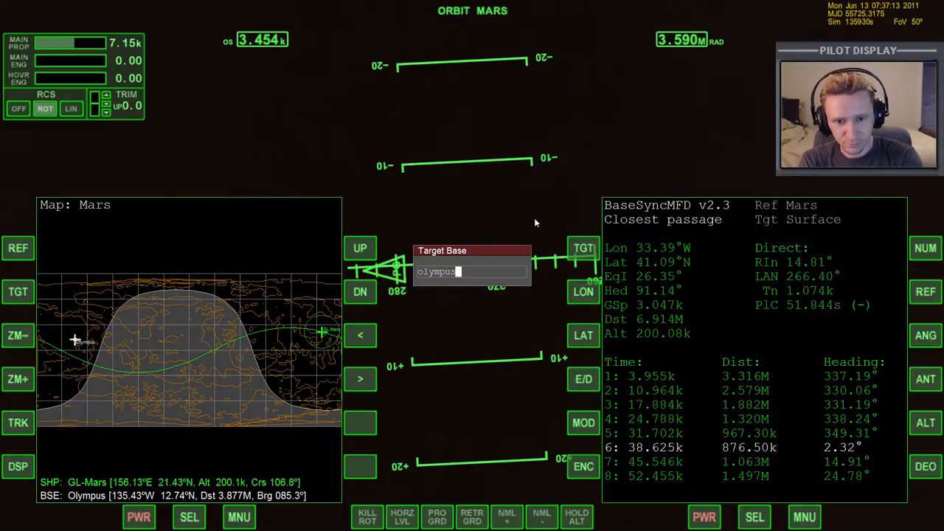
key("Return")
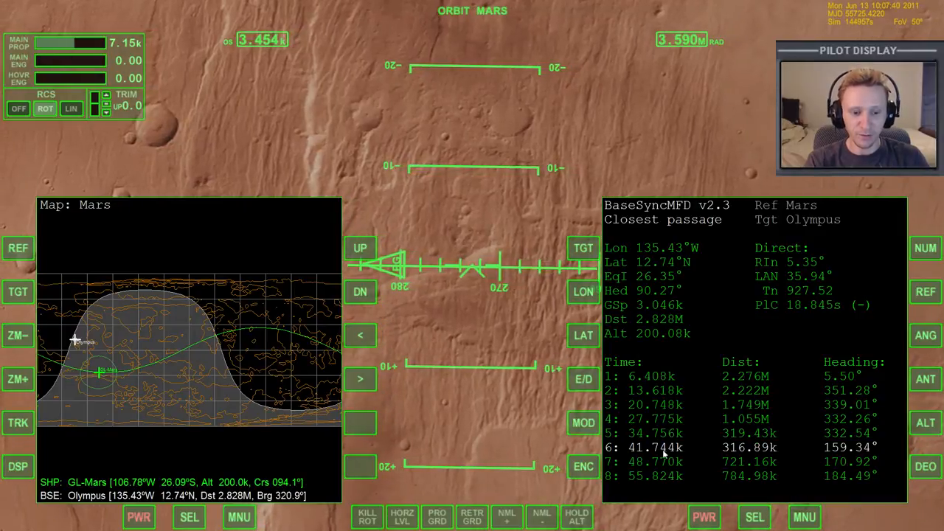
mouse_move(528, 404)
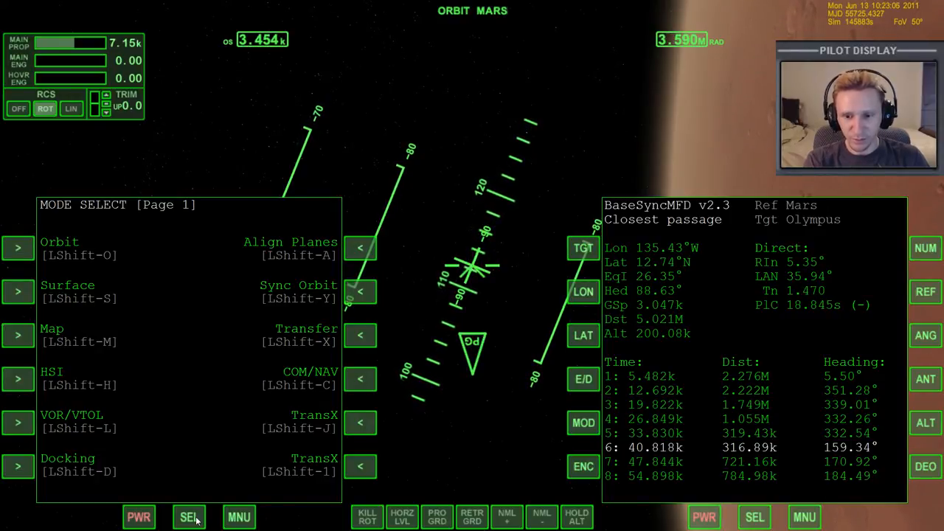
left_click(188, 516)
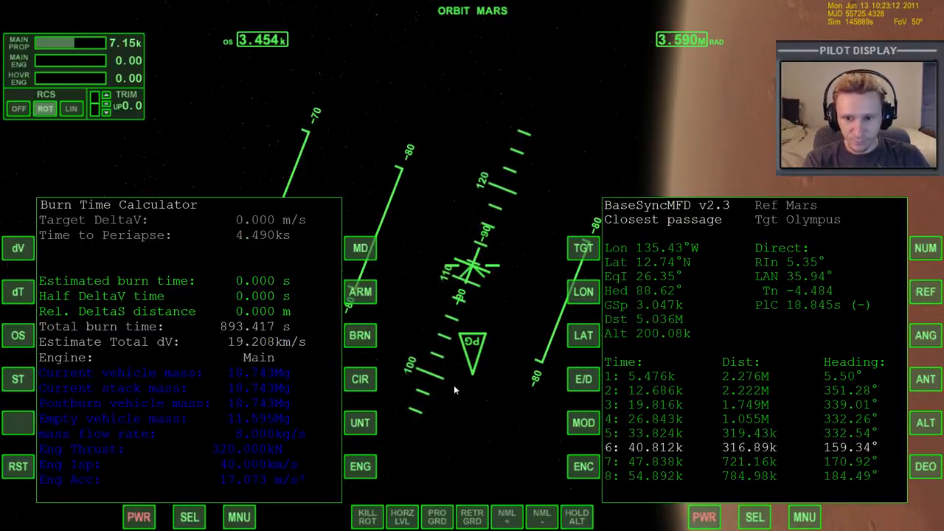
left_click(359, 248)
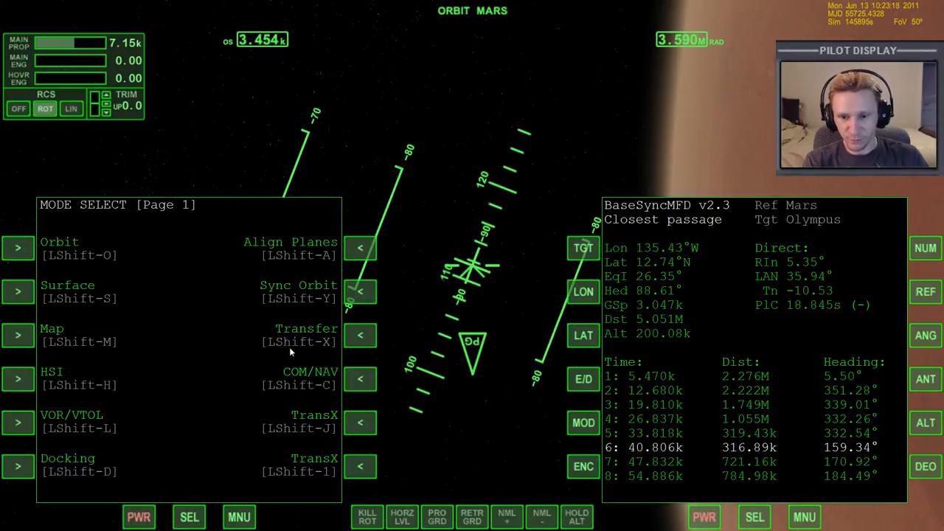
left_click(18, 335)
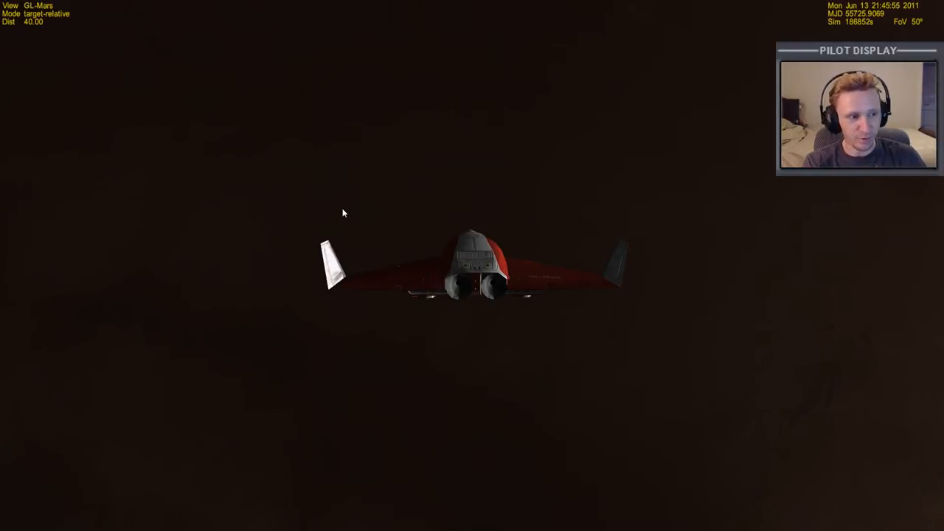
mouse_move(354, 192)
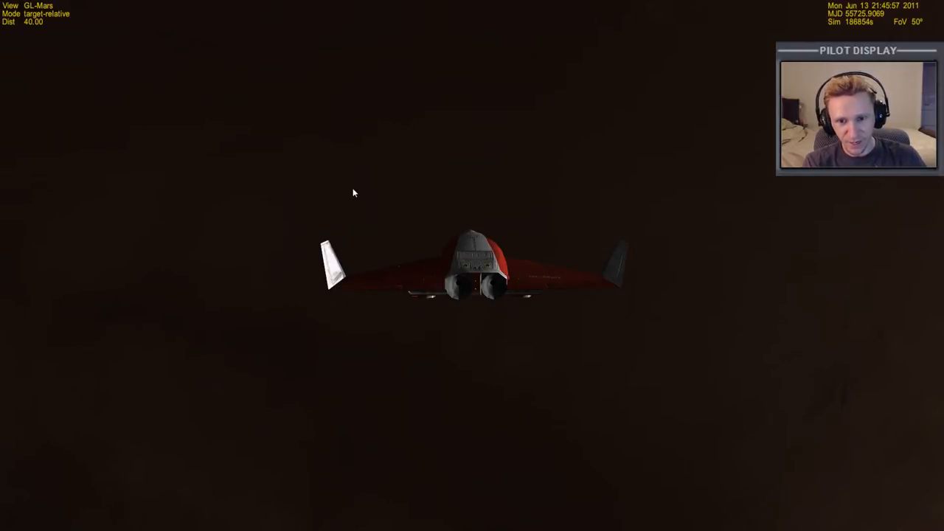
mouse_move(398, 227)
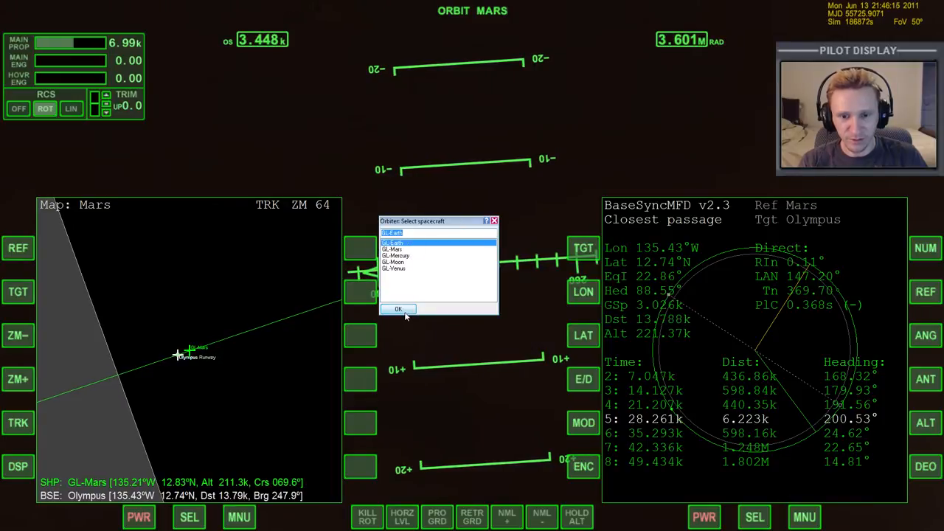
- Switch to GL-Earth and pick Cape Canaveral by name as the Earth map's target base
left_click(398, 308)
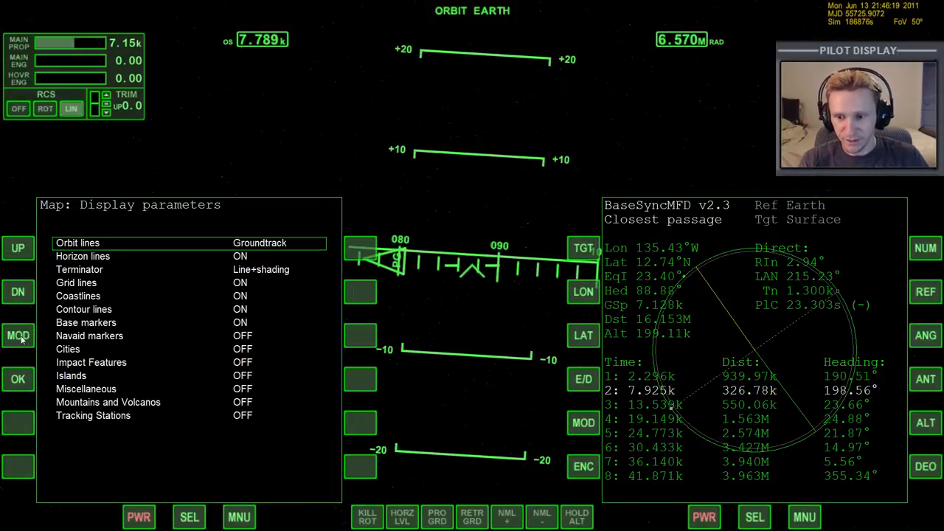
left_click(18, 337)
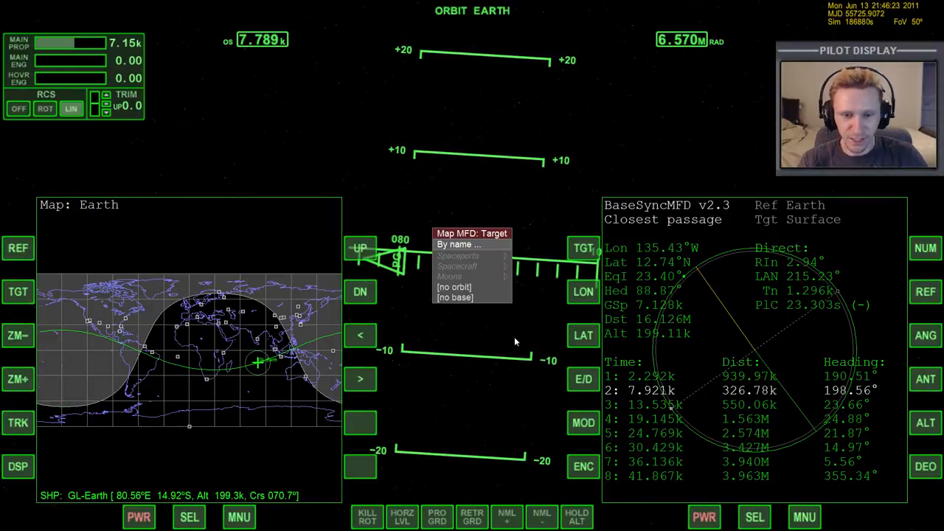
left_click(457, 245)
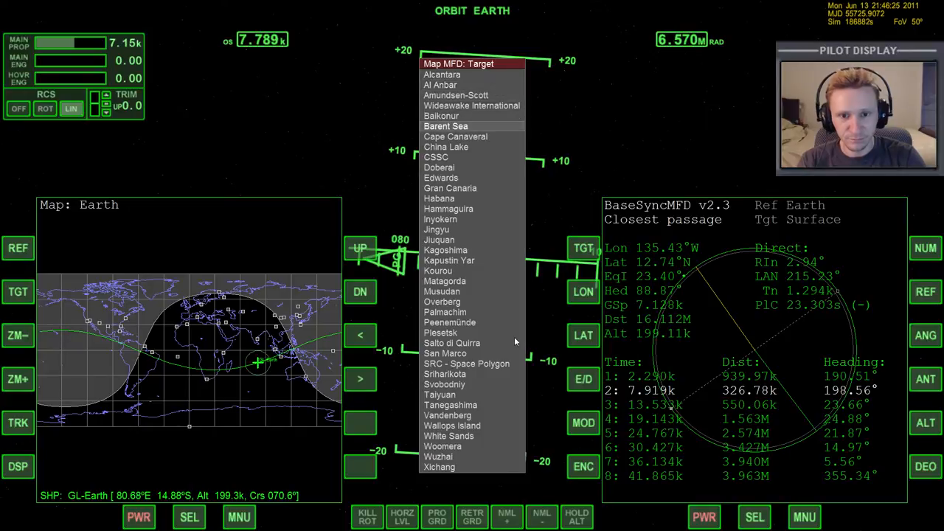
left_click(454, 136)
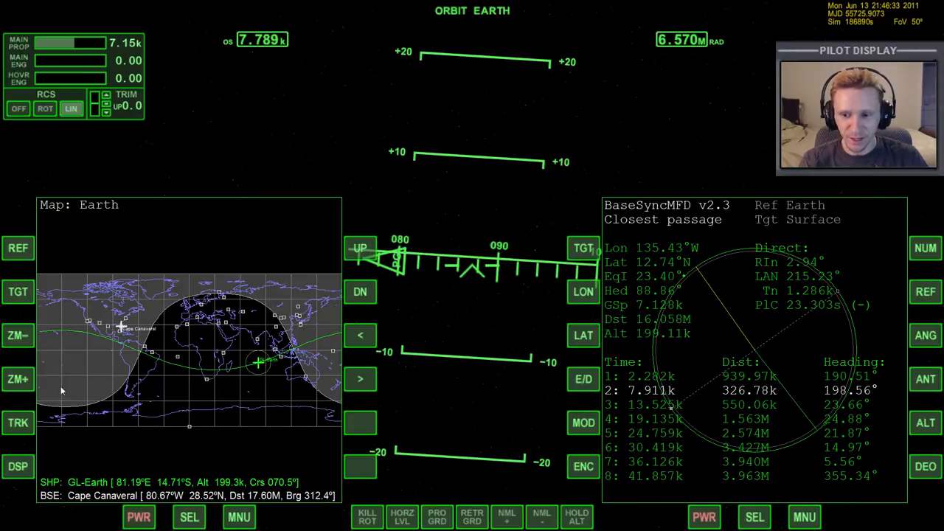
- Change the Orbit lines option on the Earth map, then begin entering 'cap' for BaseSync's target base
left_click(18, 336)
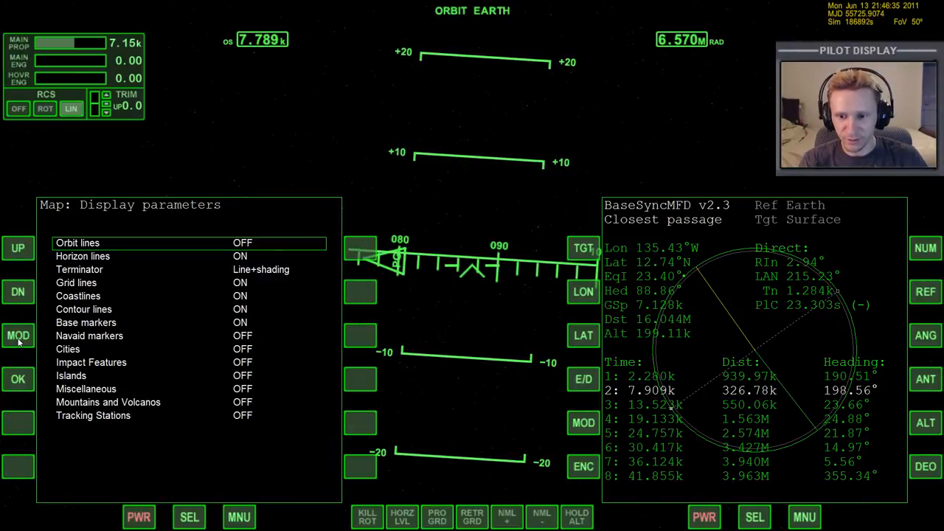
left_click(18, 334)
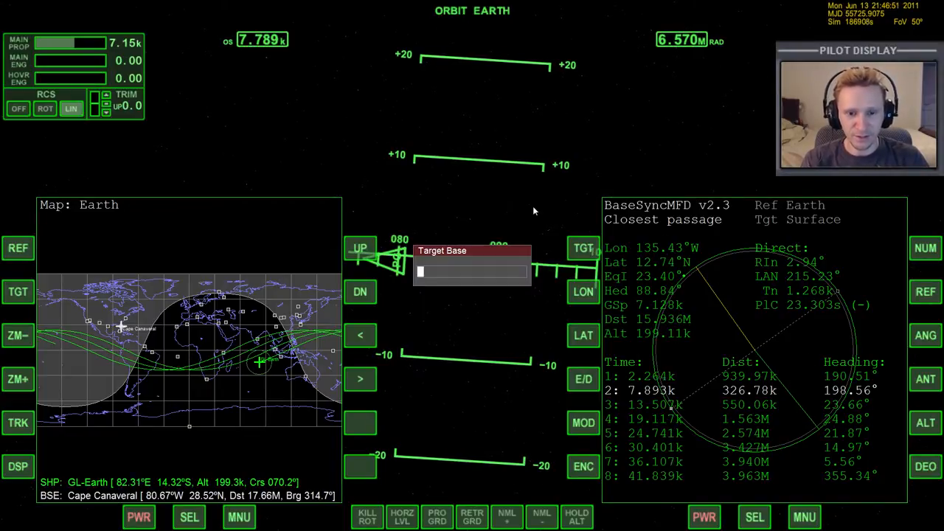
type("cap")
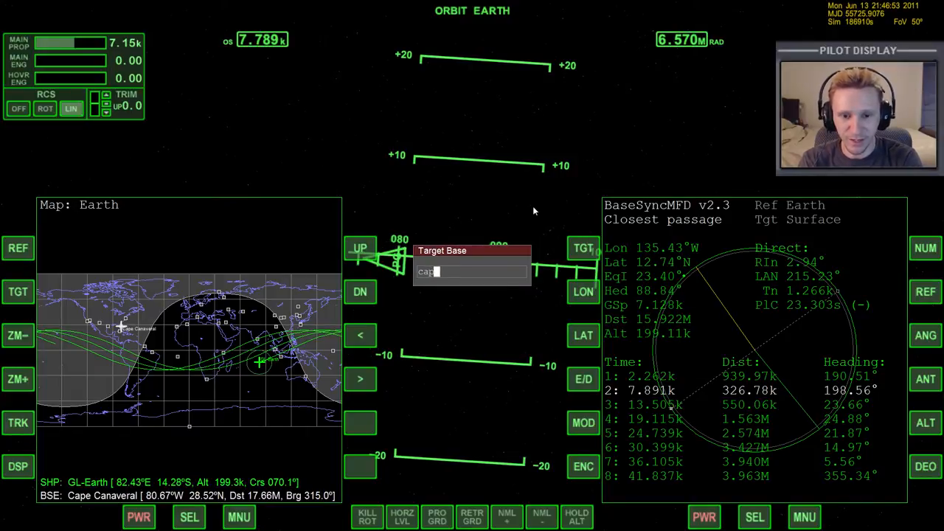